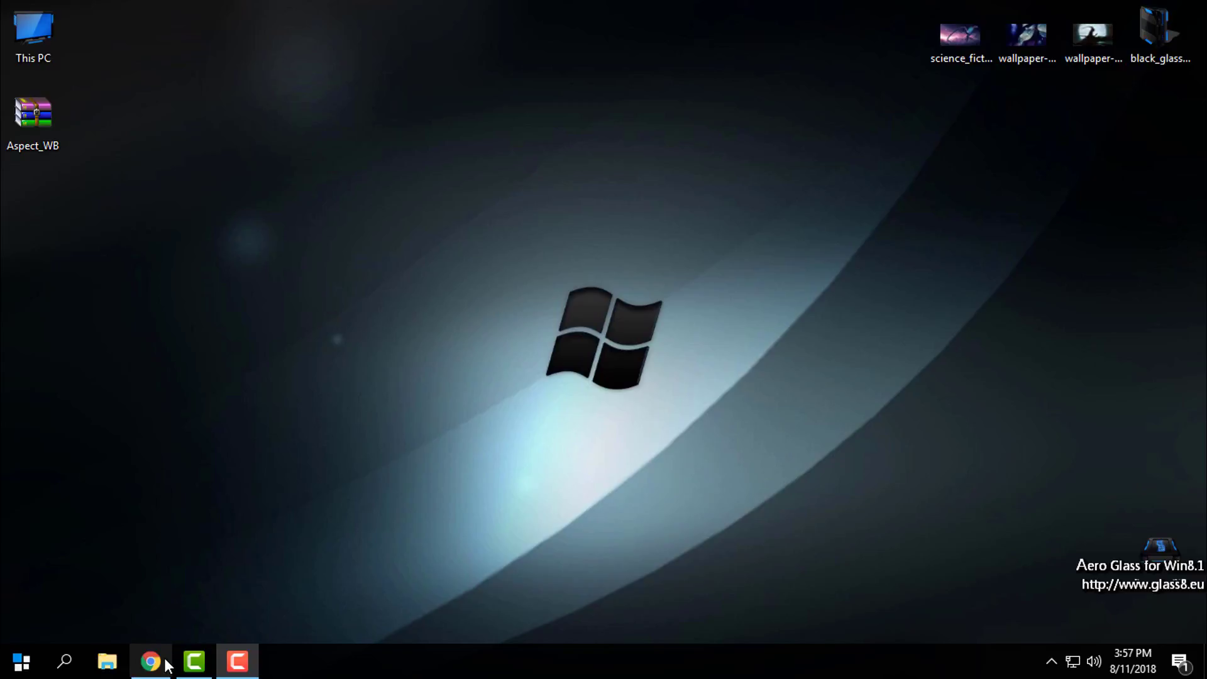
View the Aspect skin page in Chrome with its full-size grey preview screenshot, then leave the browser
left_click(150, 661)
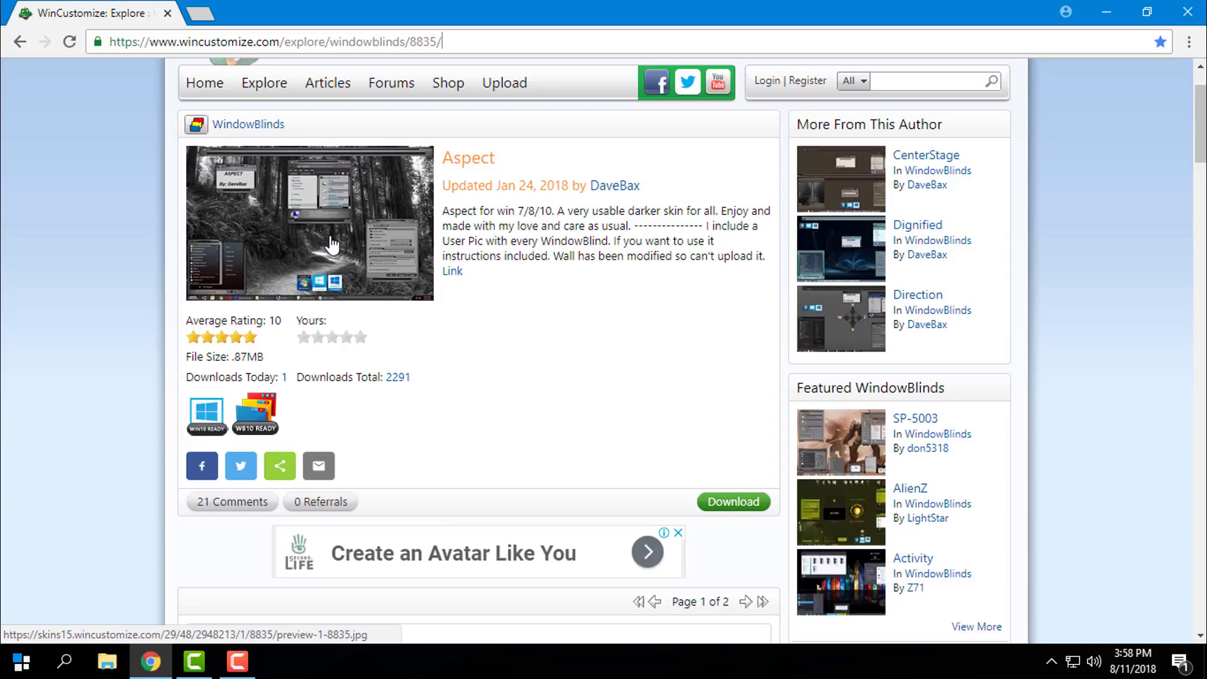
left_click(308, 223)
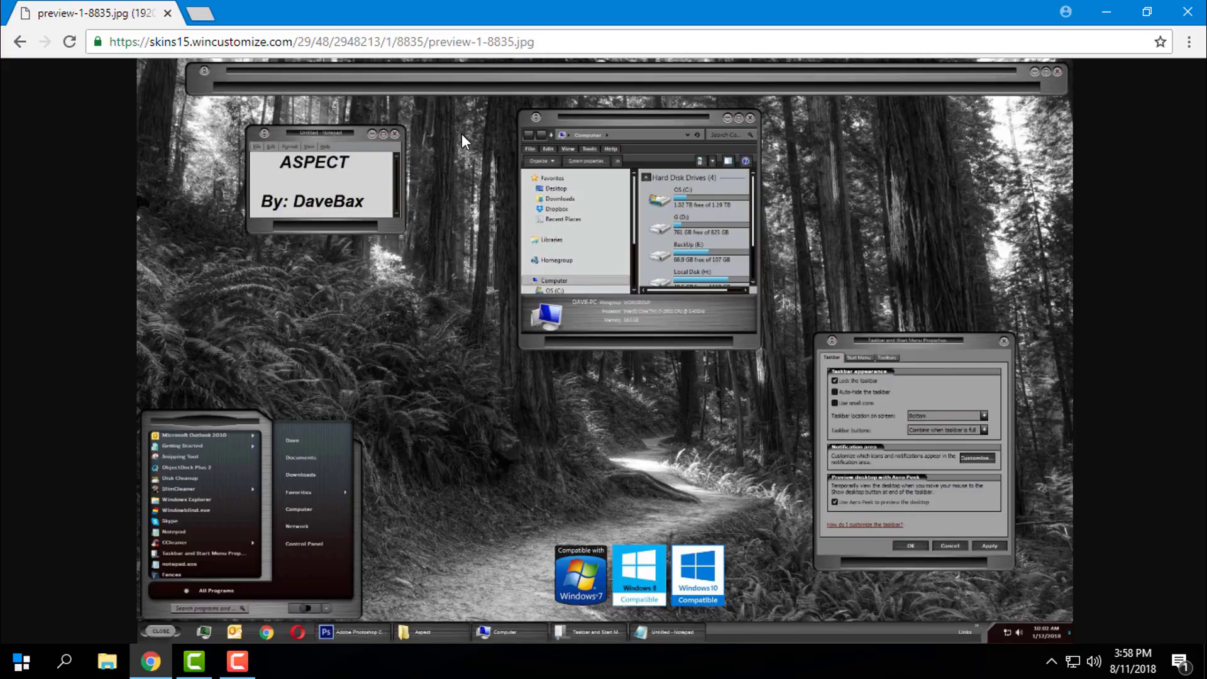
left_click(18, 42)
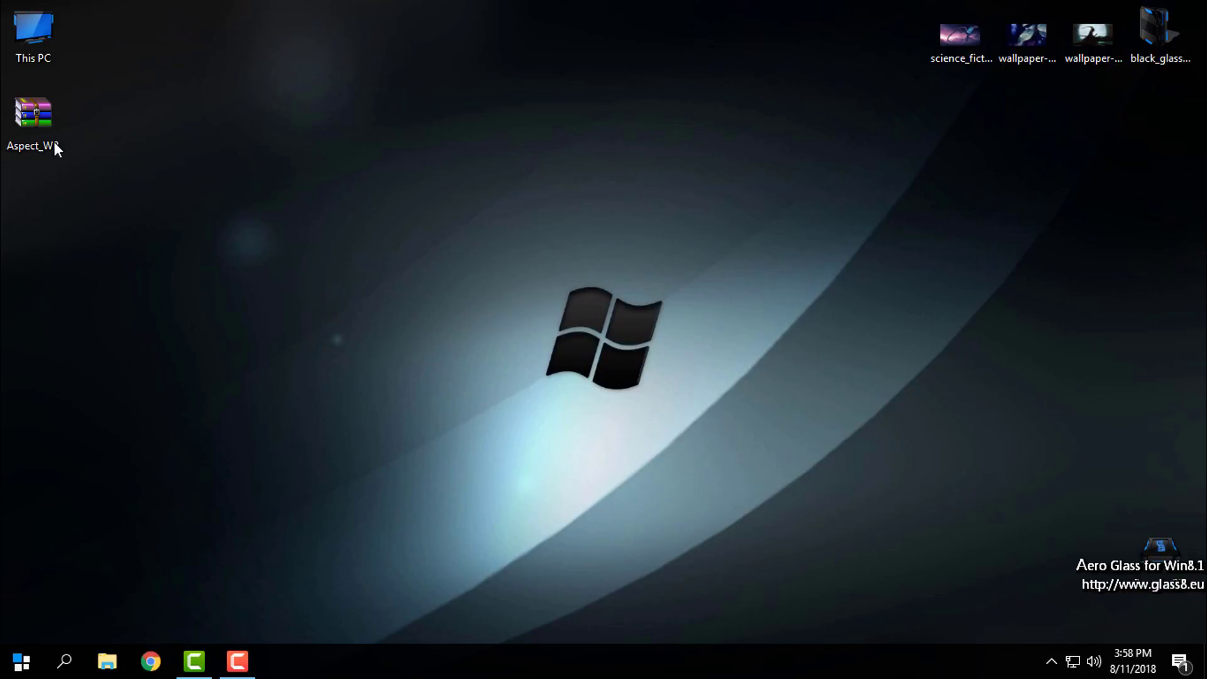
Extract the Aspect_WB archive with WinRAR into an Aspect_WB\ folder and view its contents
right_click(33, 113)
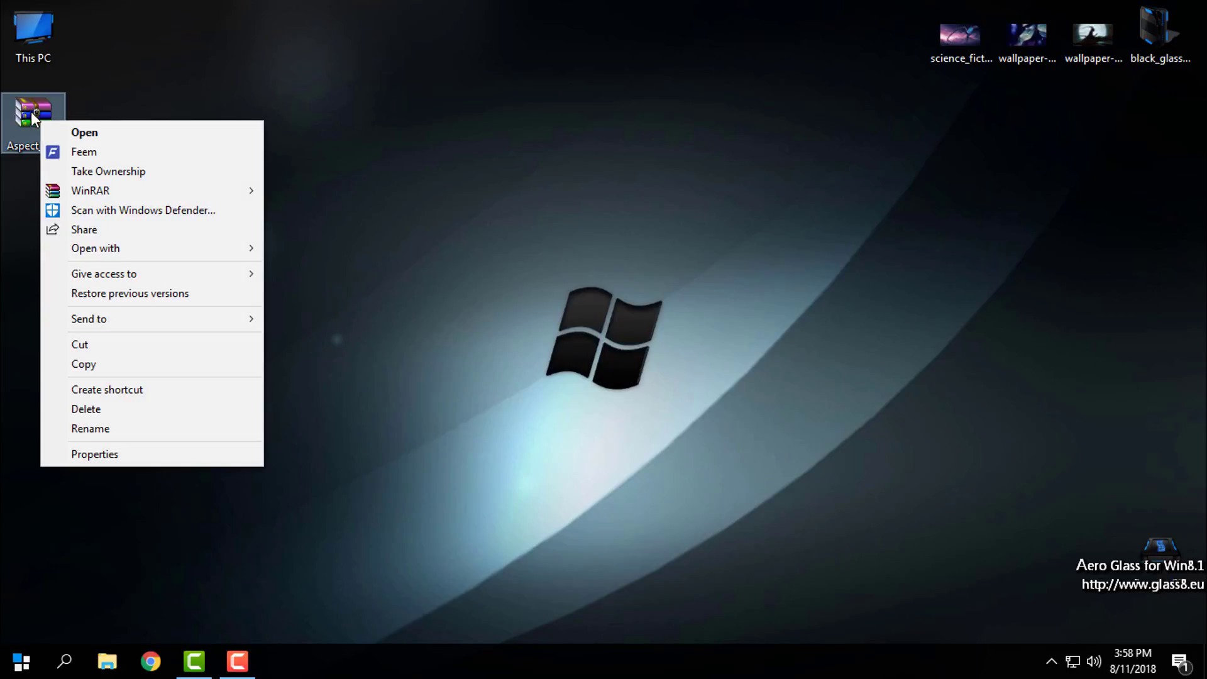
mouse_move(90, 189)
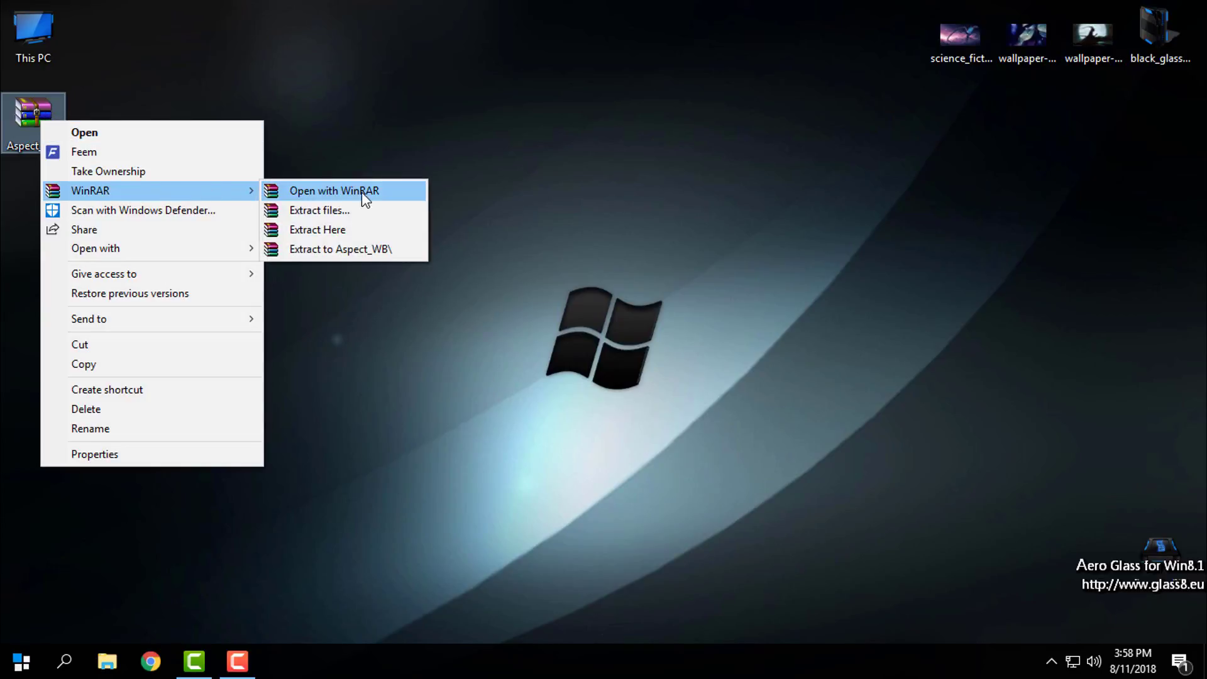
mouse_move(303, 262)
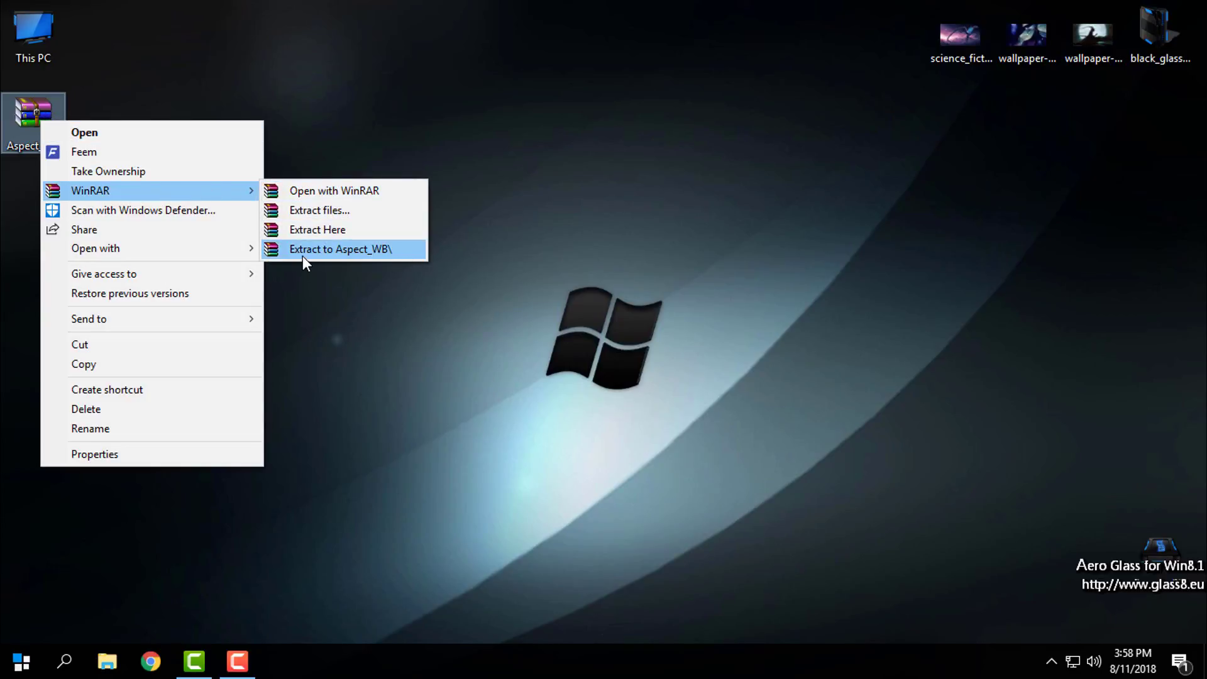
mouse_move(349, 257)
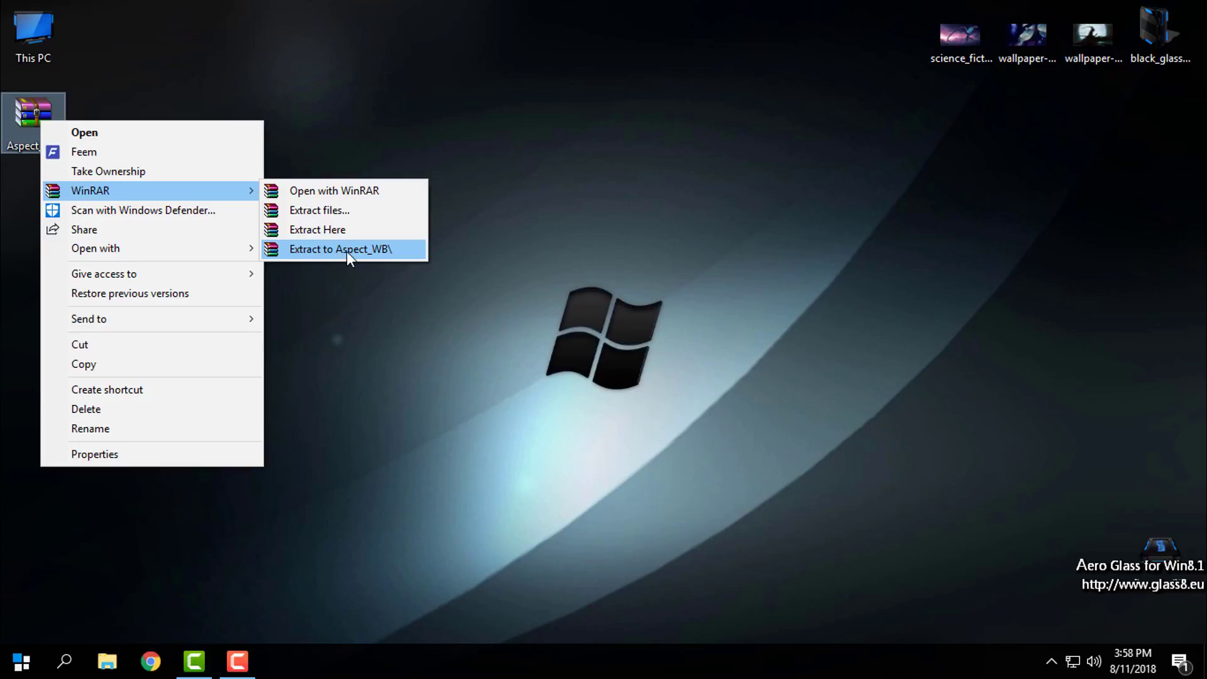
left_click(341, 249)
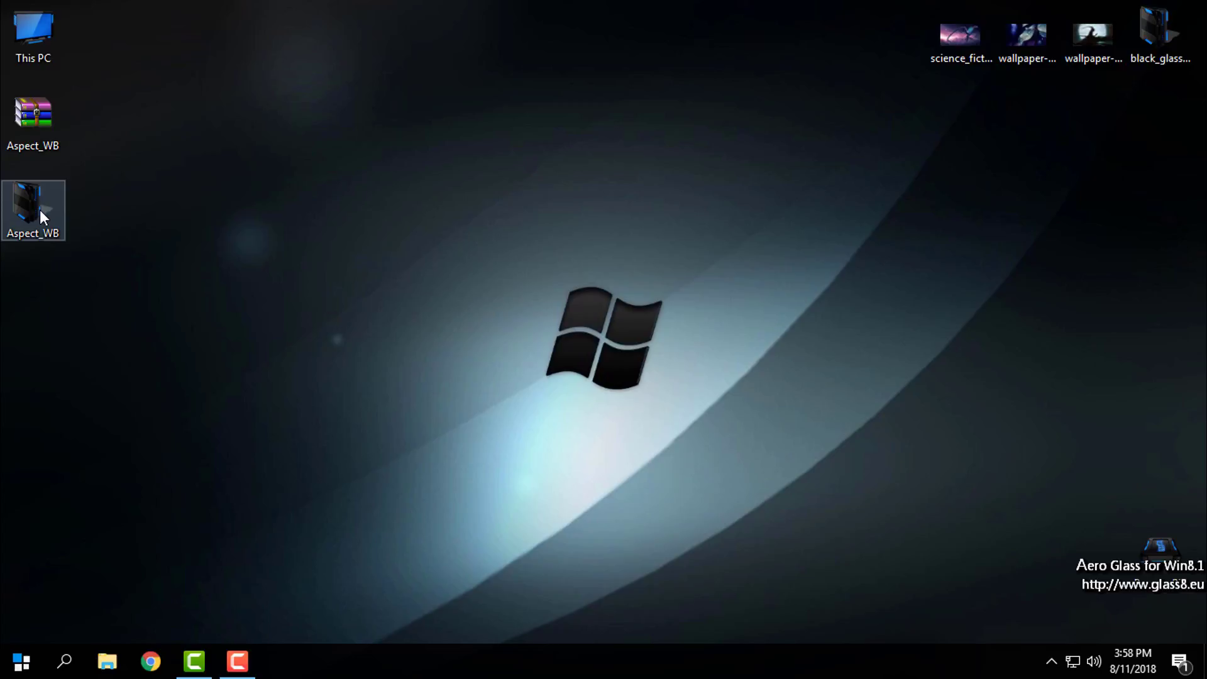
double_click(33, 206)
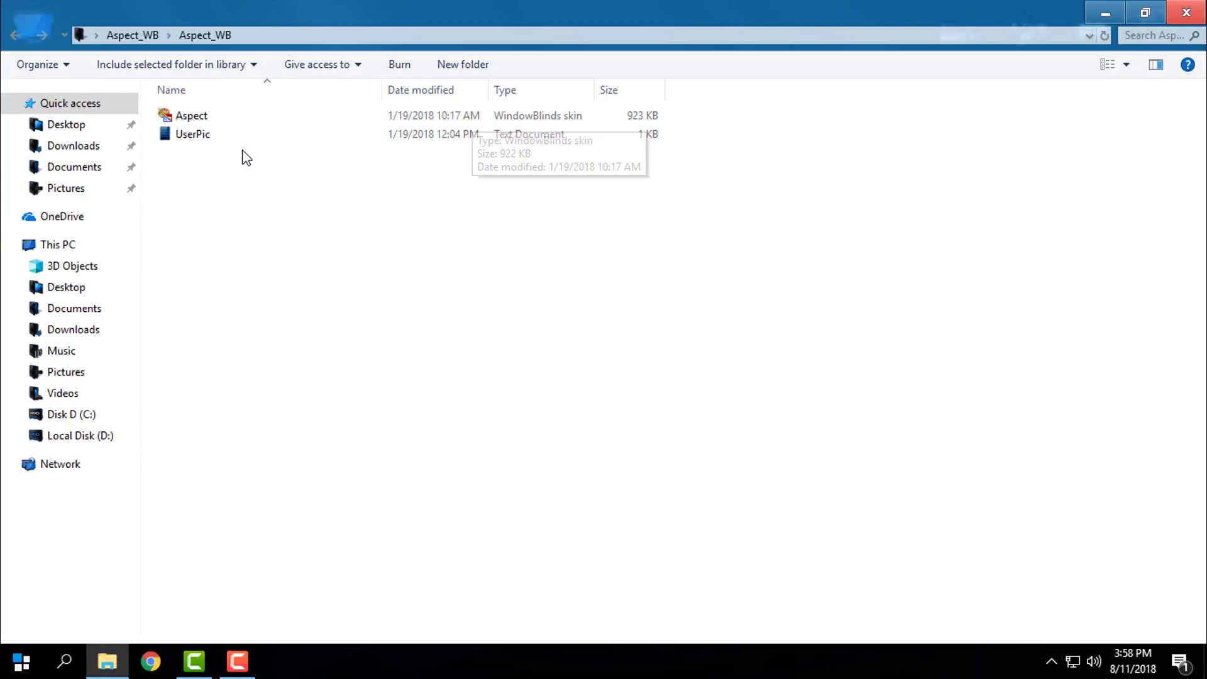
Install the Aspect WindowBlinds skin file and close the Aspect_WB folder window
left_click(191, 116)
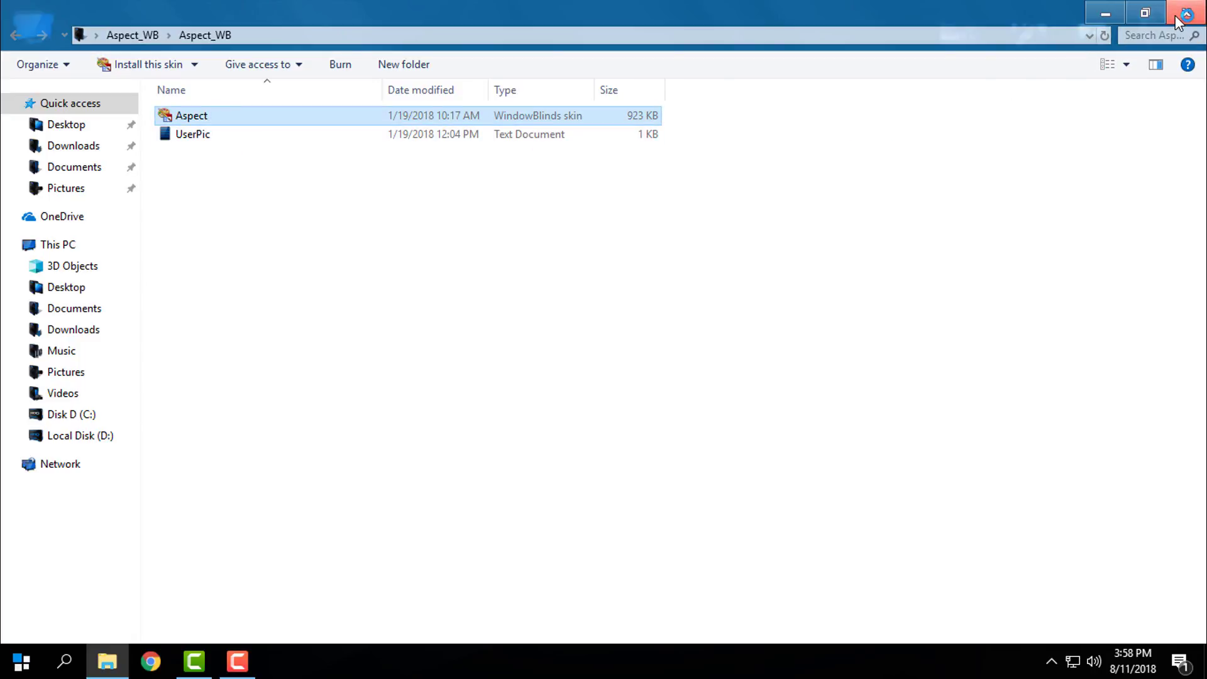
left_click(1188, 13)
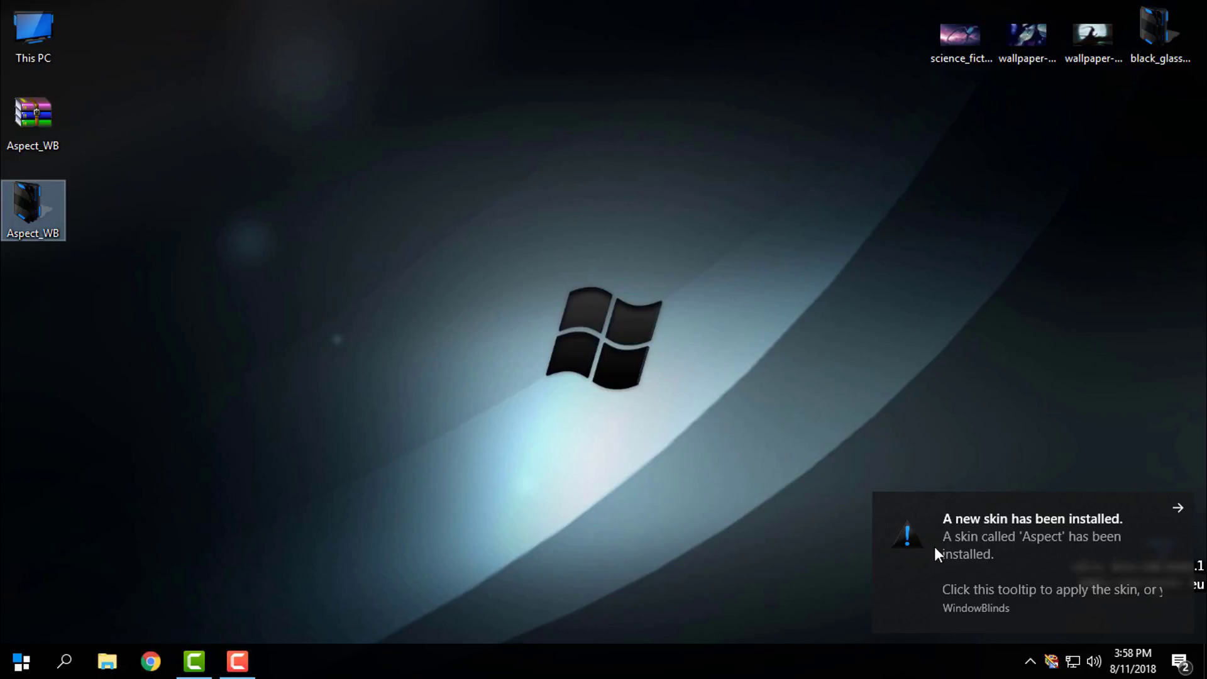
mouse_move(968, 544)
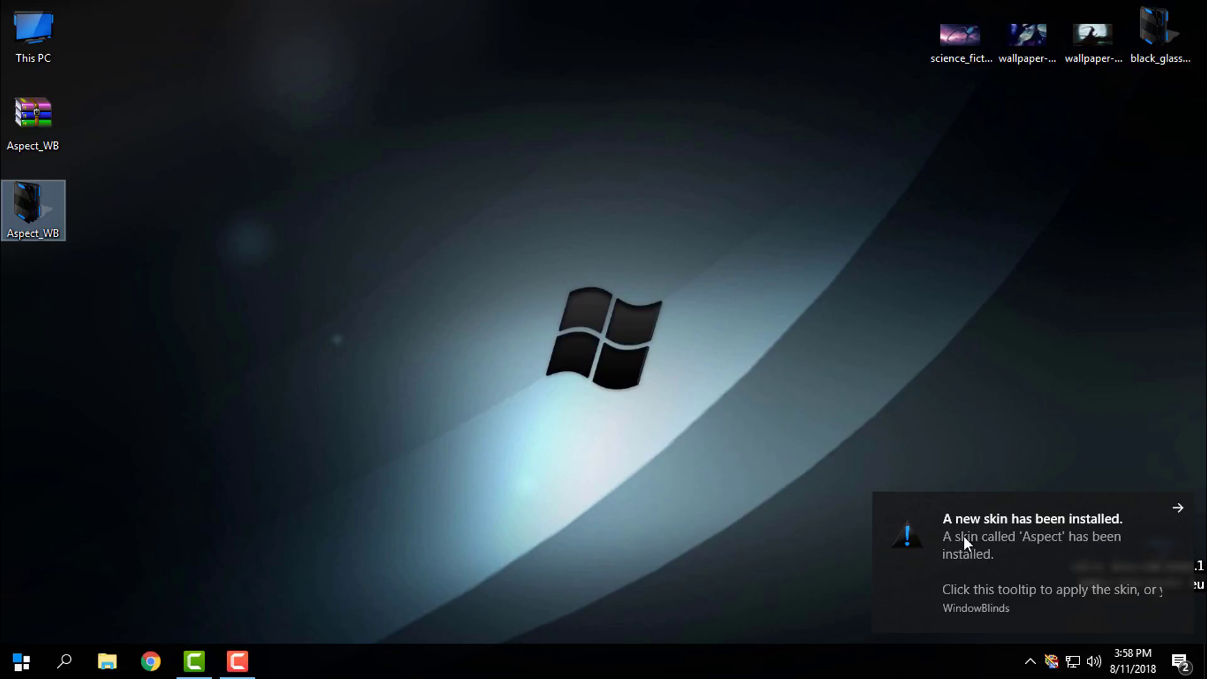
mouse_move(1178, 509)
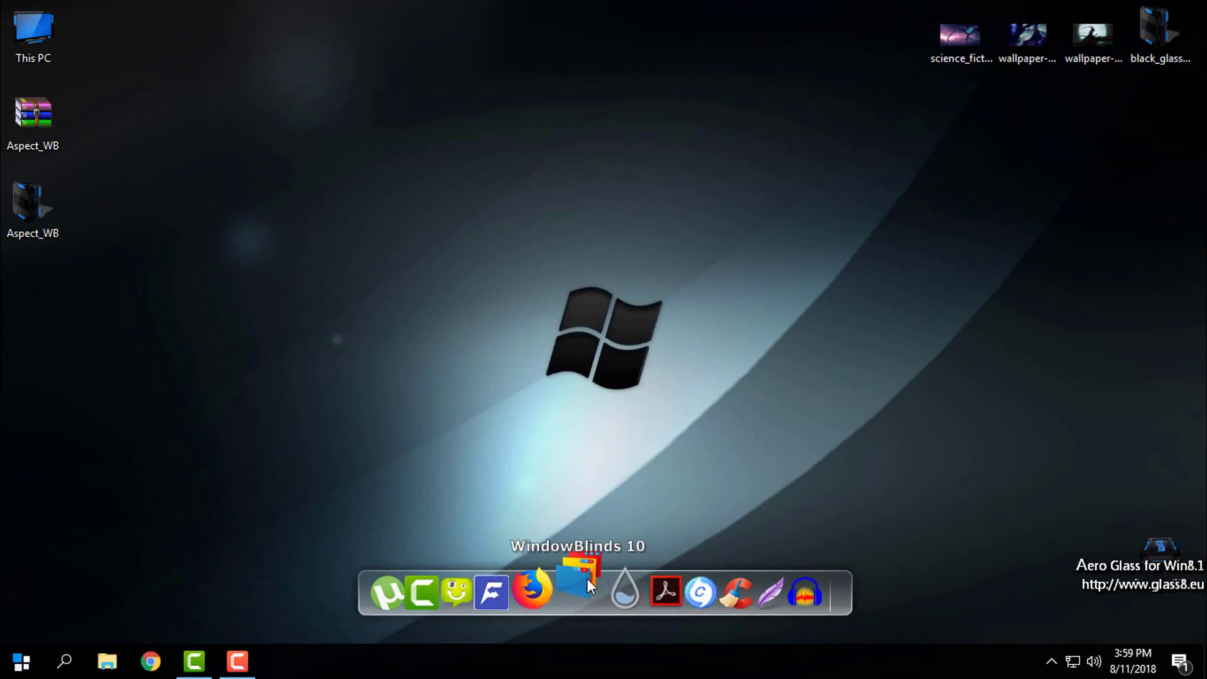
Apply the Aspect style with the Aspect_win10 substyle to the desktop in WindowBlinds
left_click(577, 591)
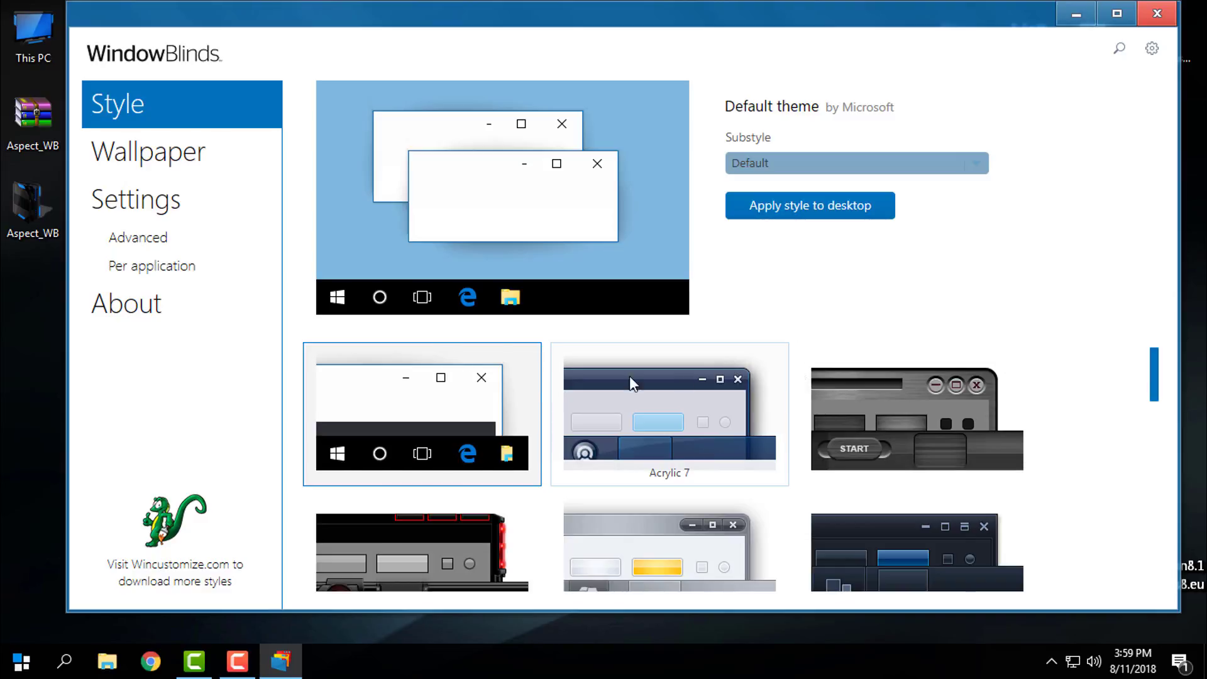
mouse_move(916, 423)
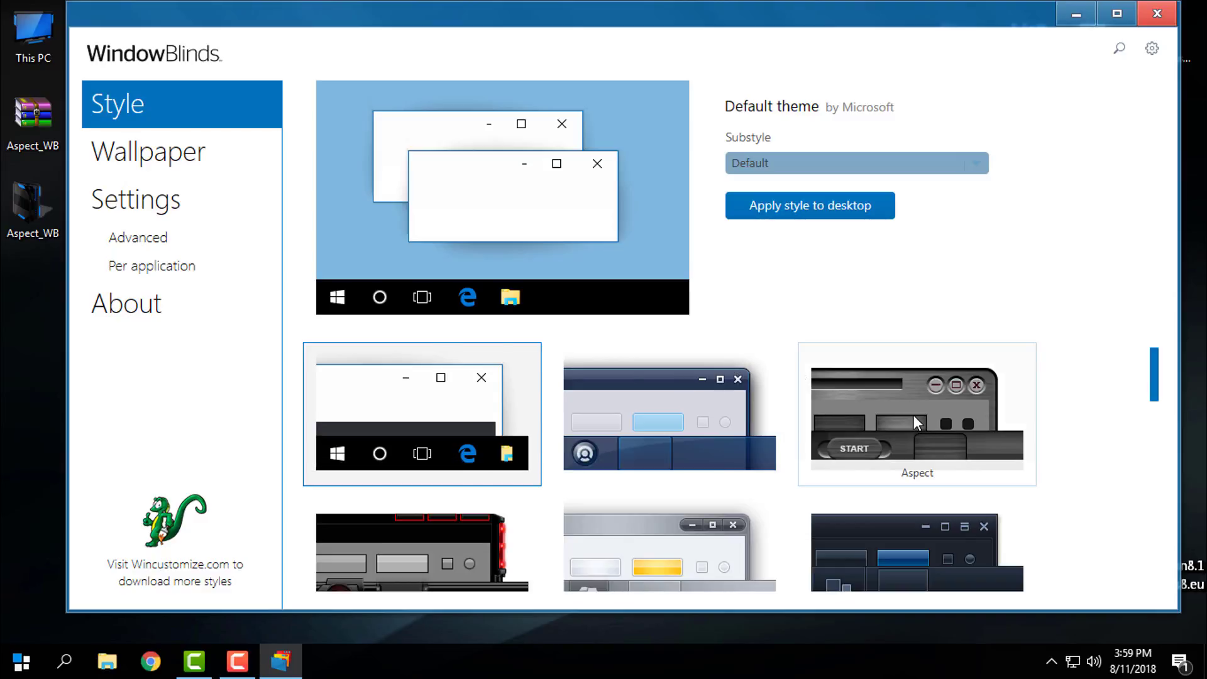
left_click(916, 412)
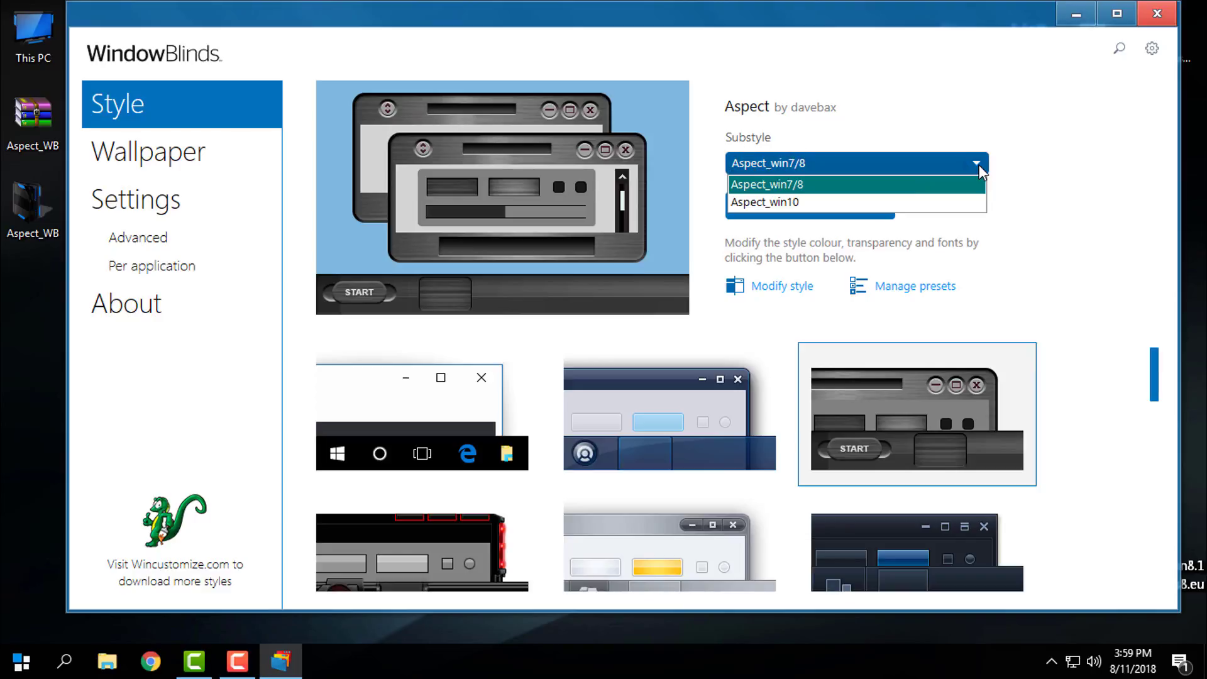
mouse_move(773, 211)
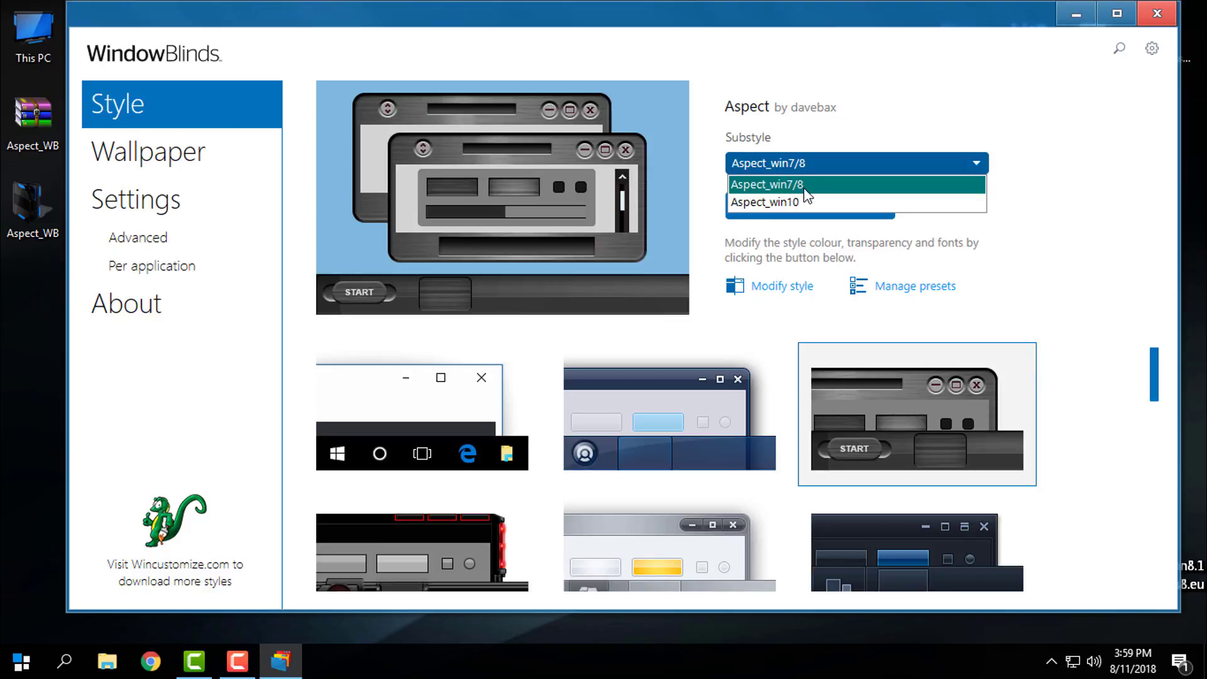
left_click(763, 201)
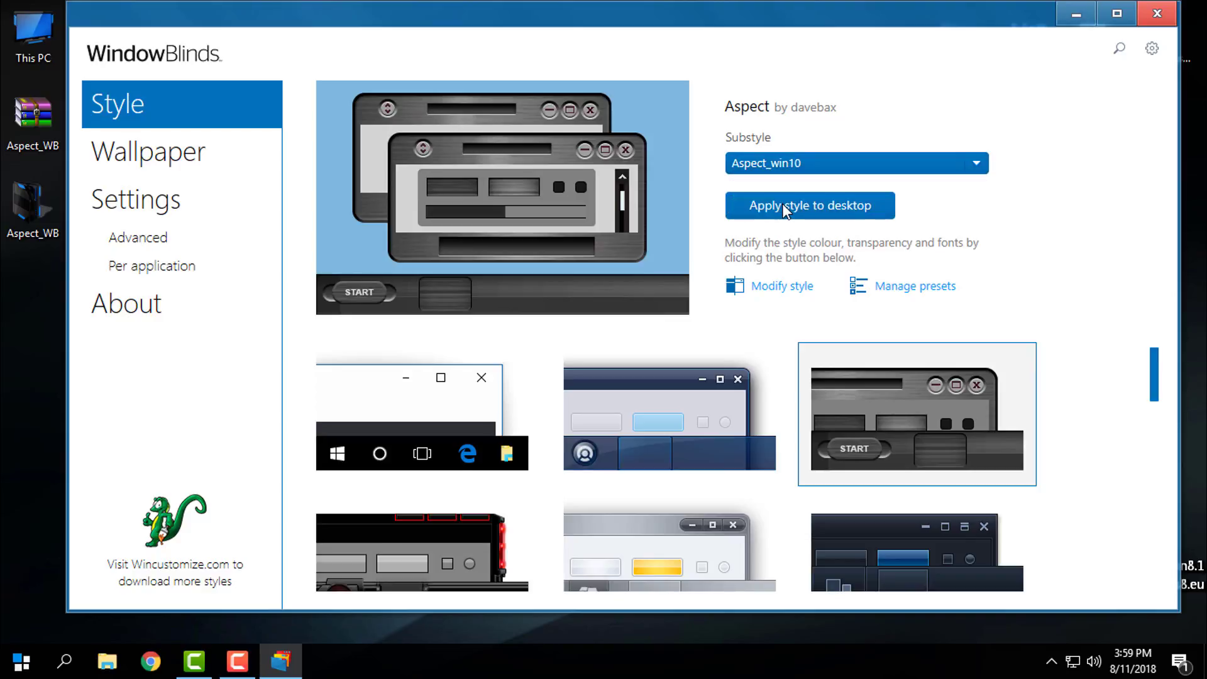
mouse_move(808, 199)
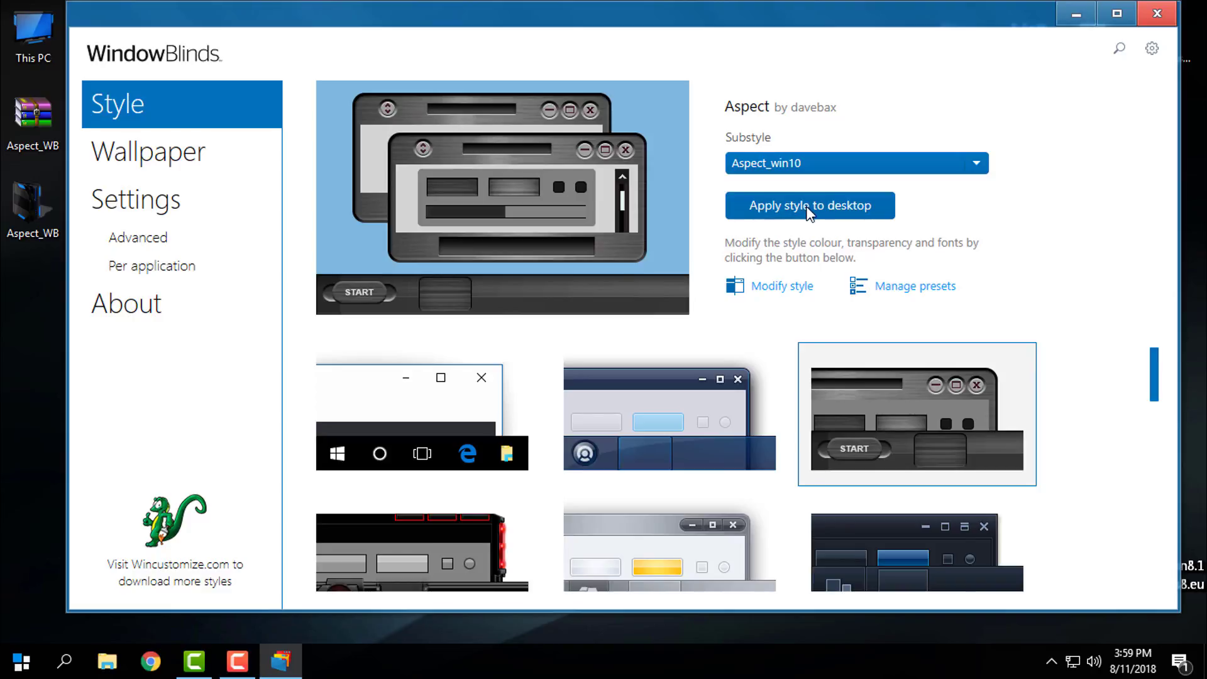
left_click(808, 204)
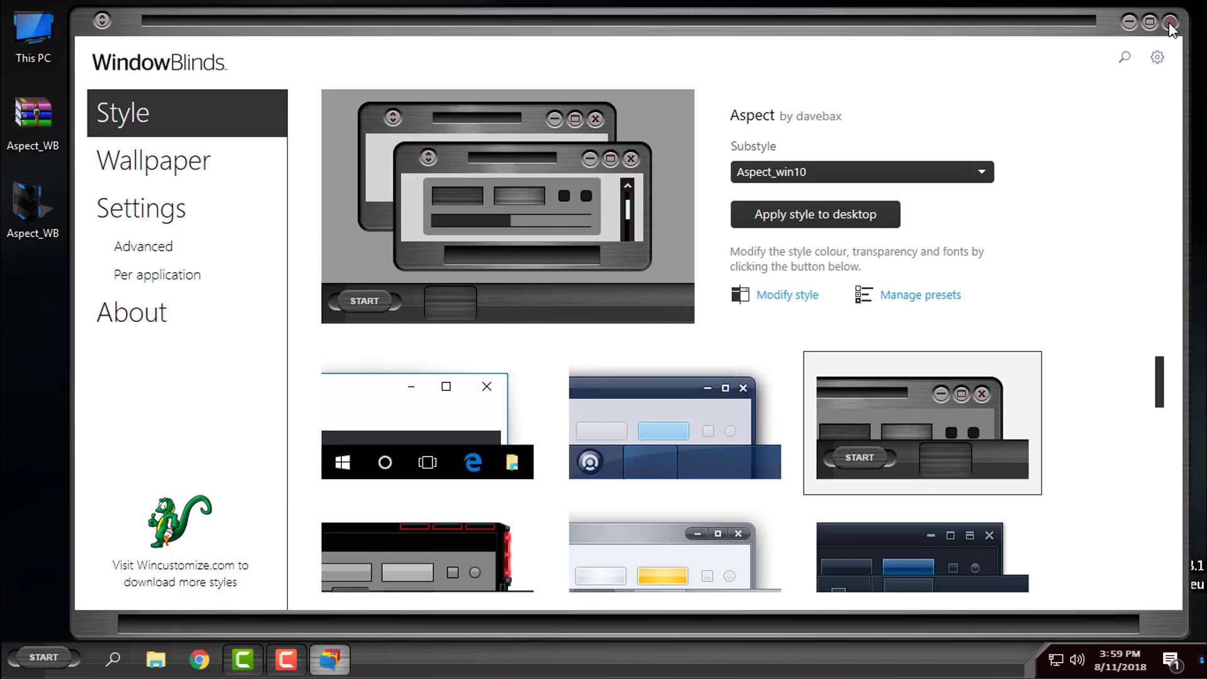
Close WindowBlinds and dismiss the skinned Start menu to return to the grey desktop
left_click(1169, 21)
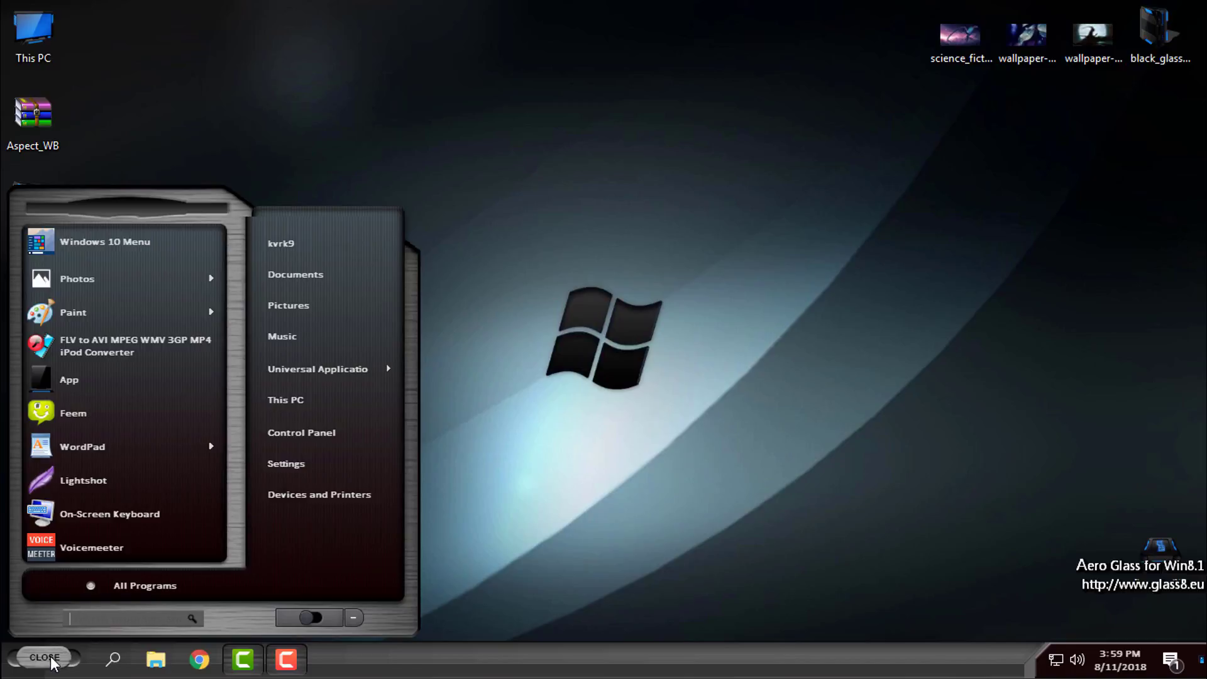
mouse_move(580, 344)
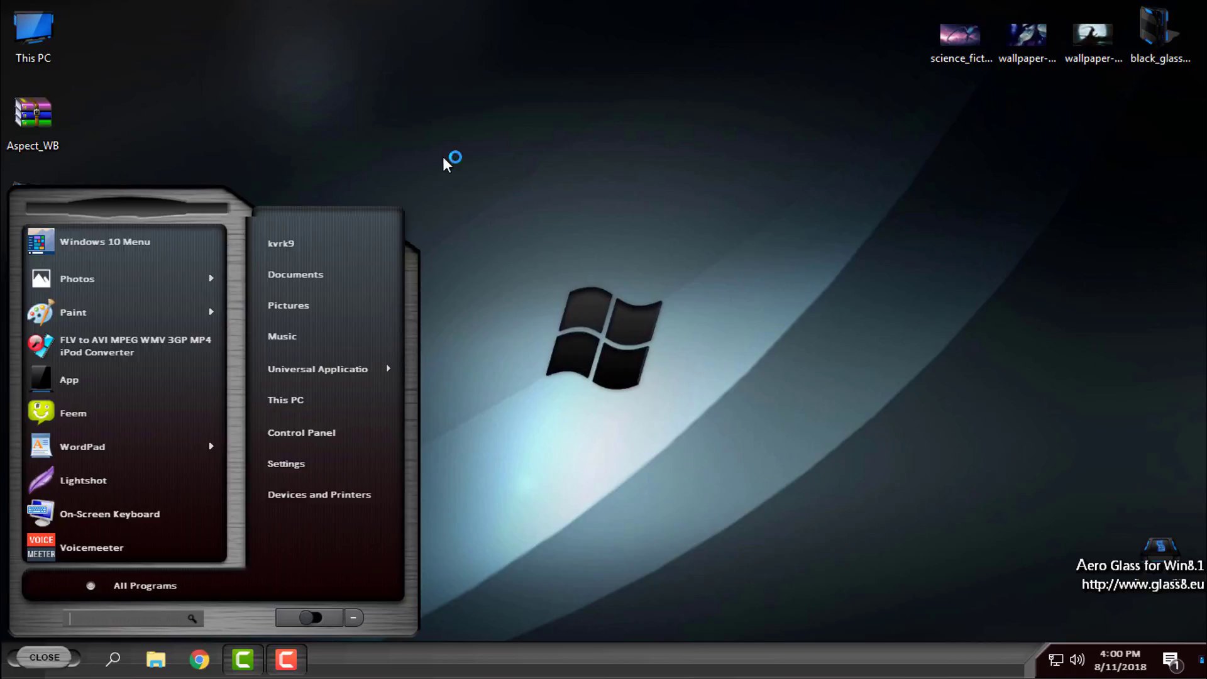
left_click(44, 657)
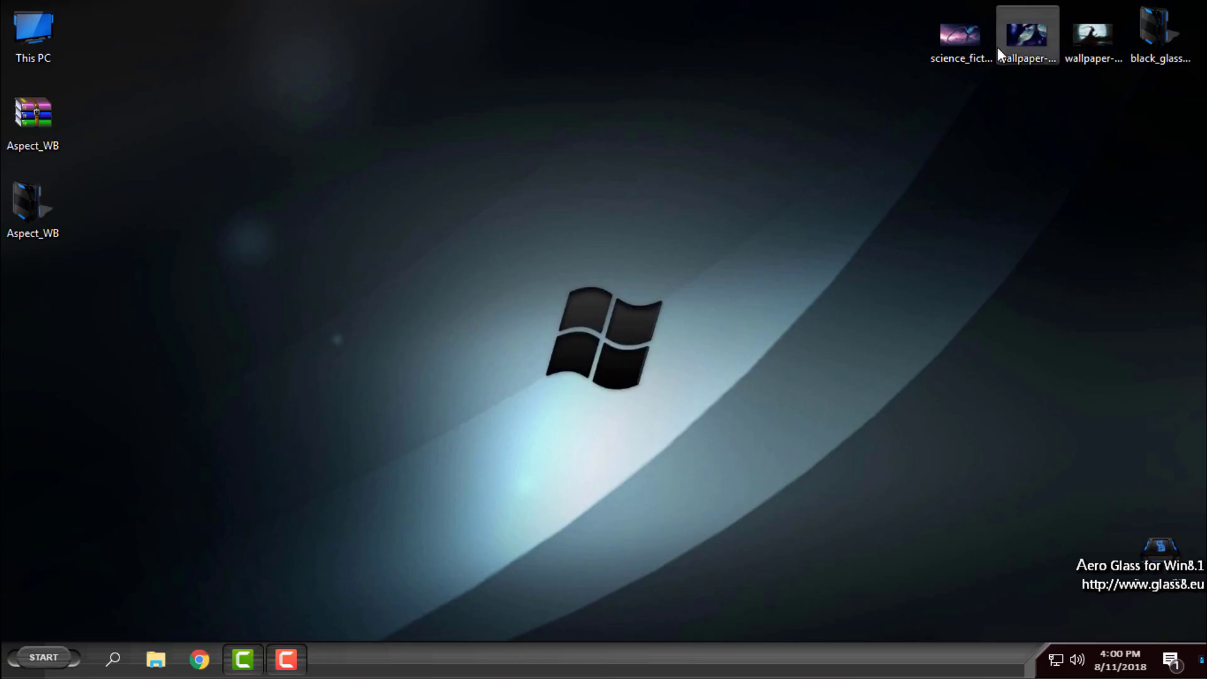
mouse_move(598, 171)
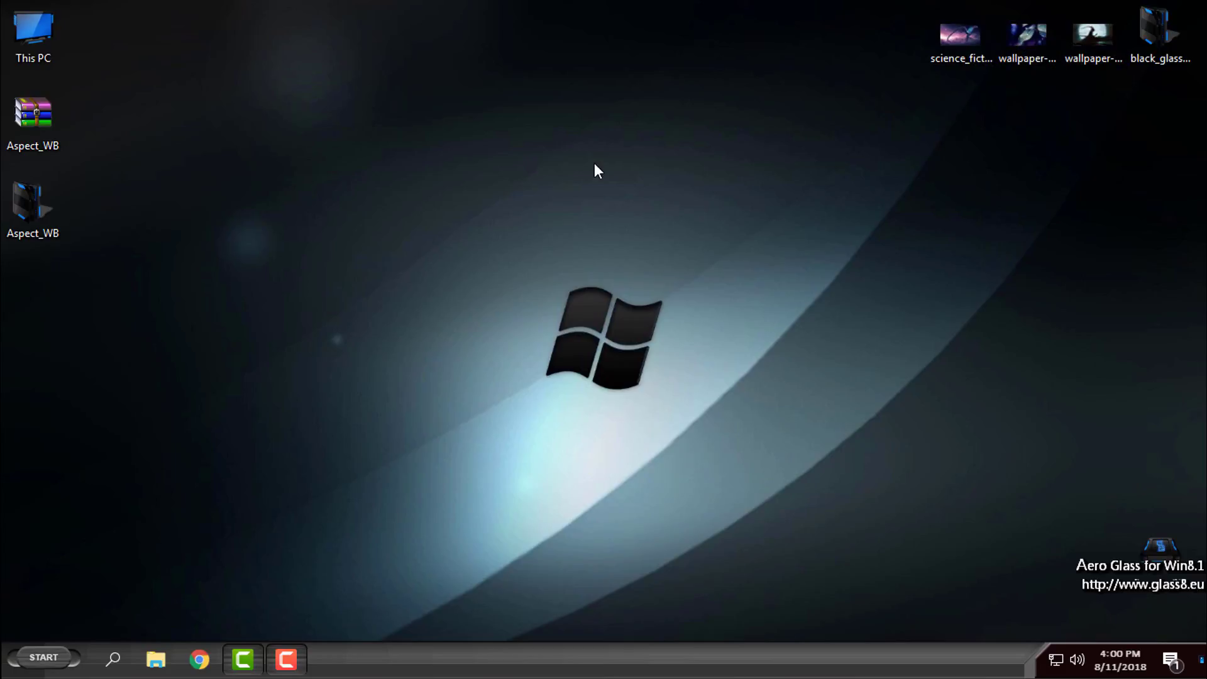
Set the science fiction dragon picture as the desktop background from Photos
left_click(960, 36)
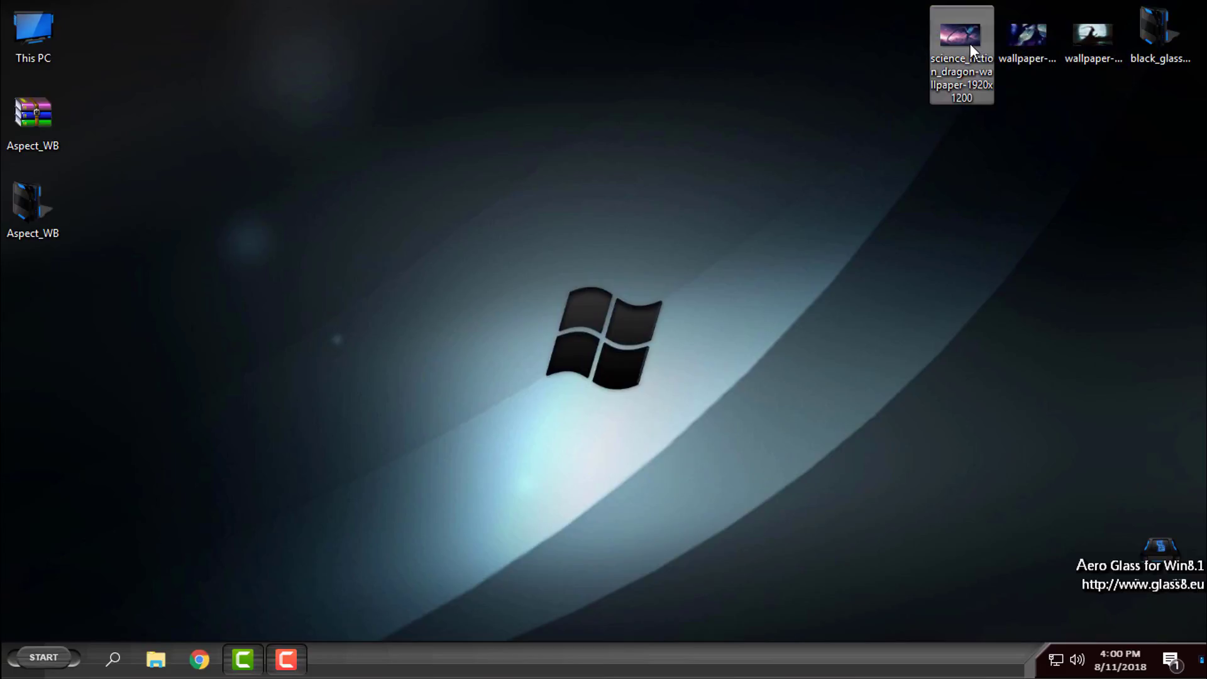
double_click(960, 39)
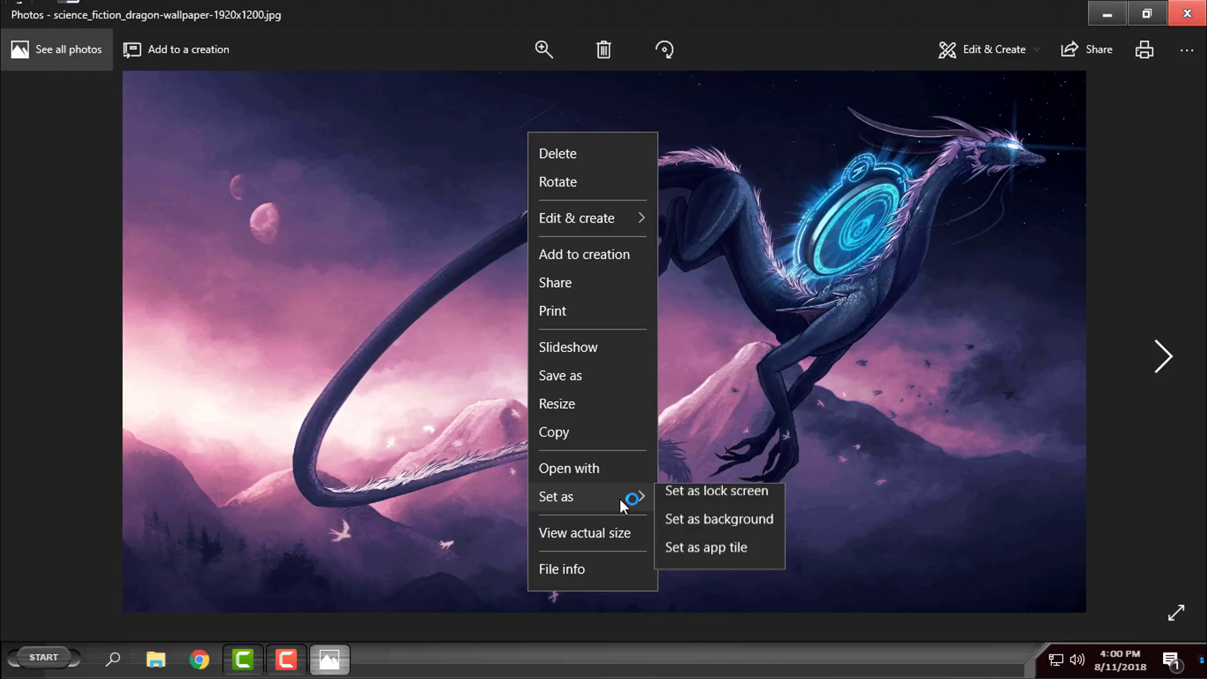
left_click(751, 543)
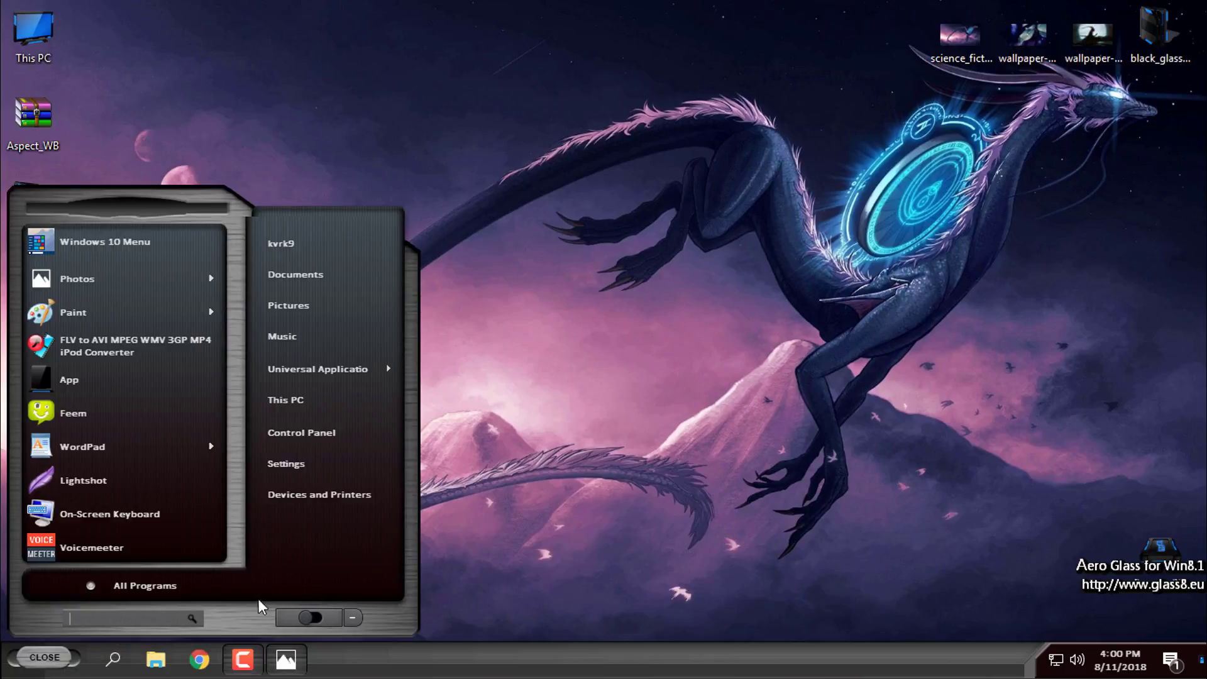
left_click(44, 656)
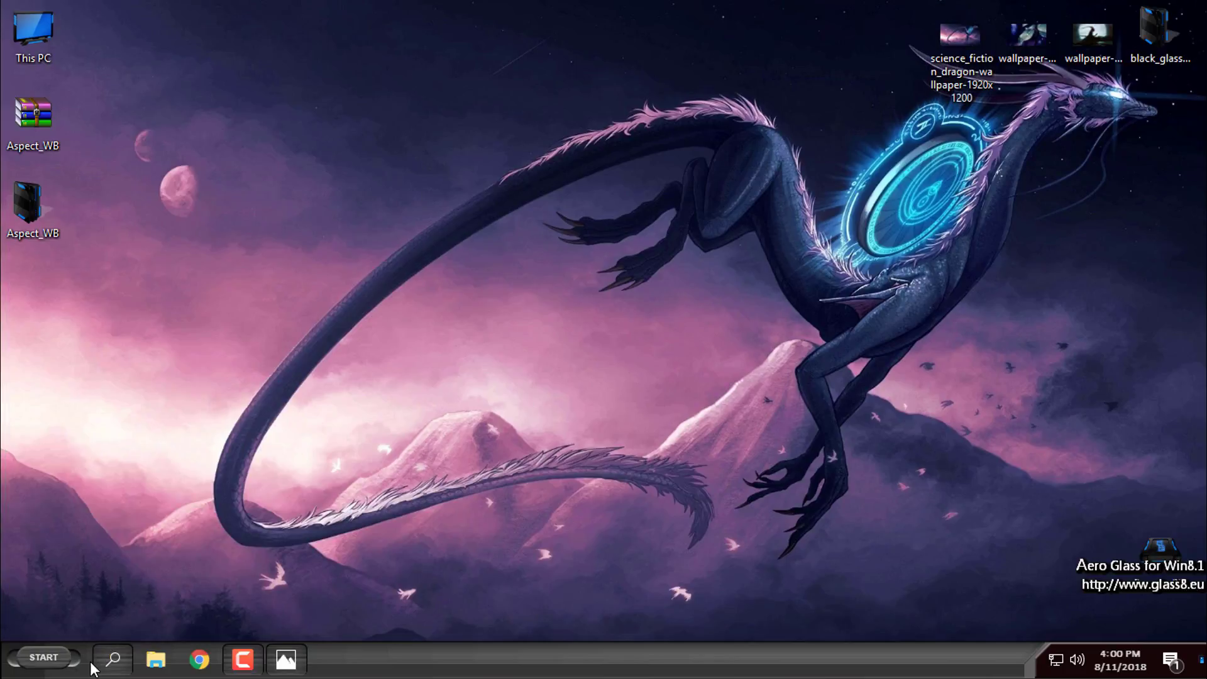
left_click(156, 658)
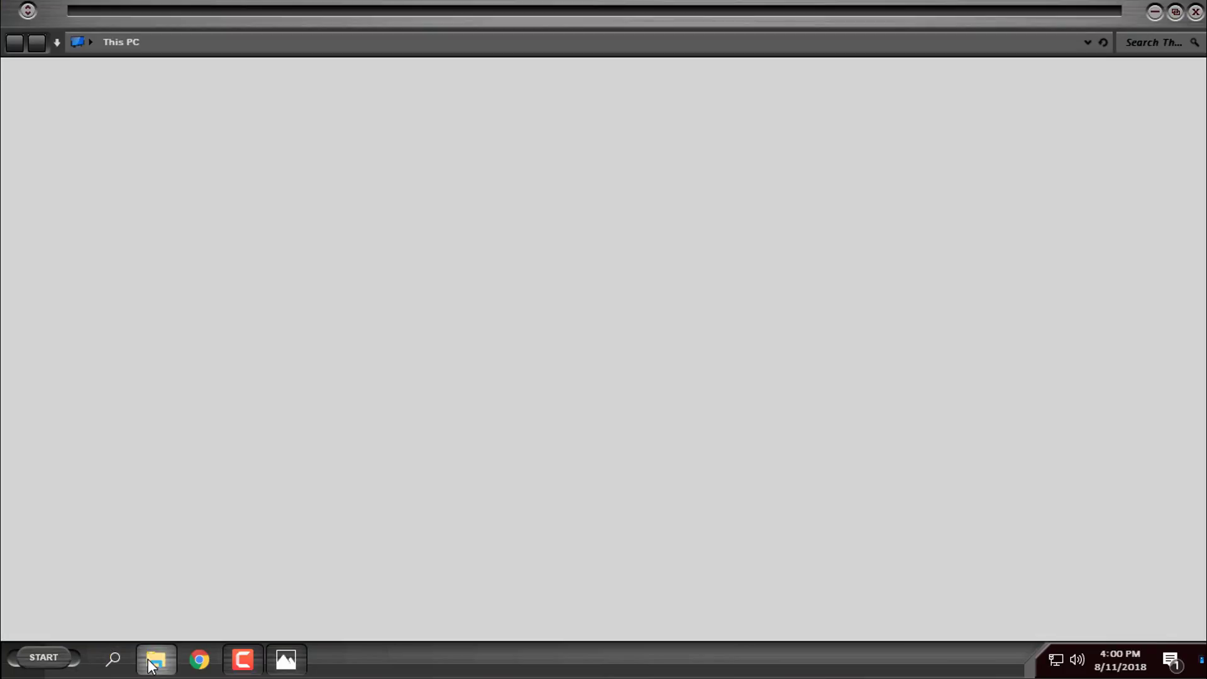
left_click(156, 660)
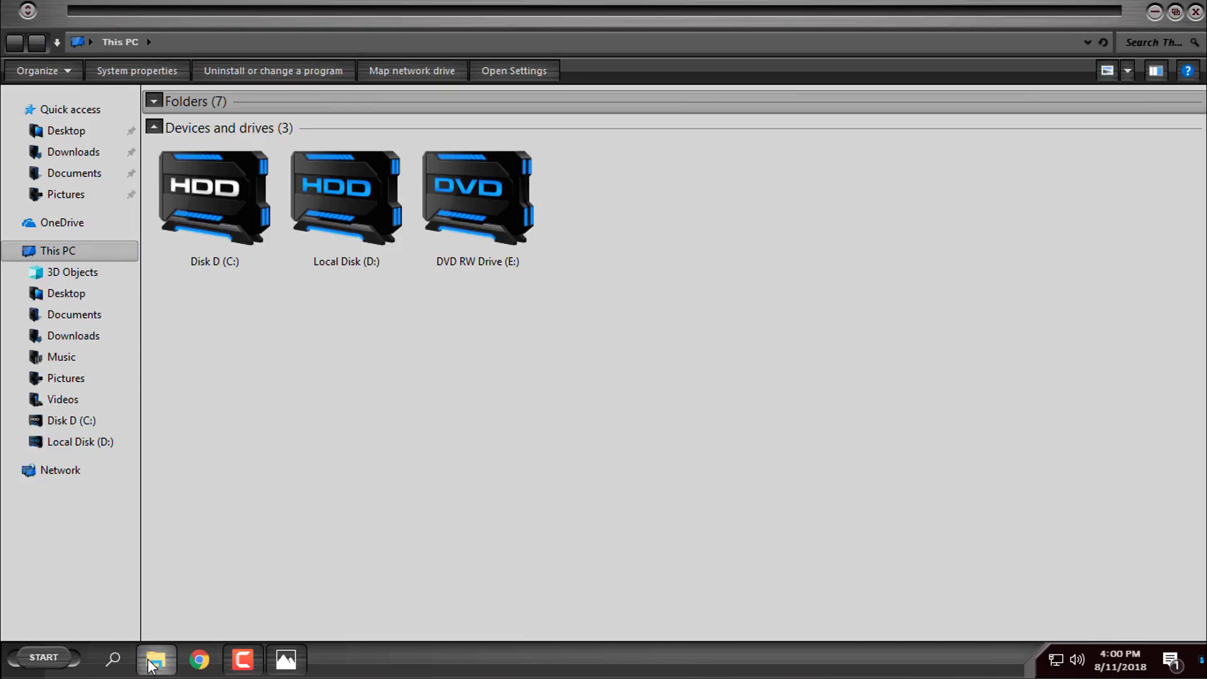
mouse_move(663, 21)
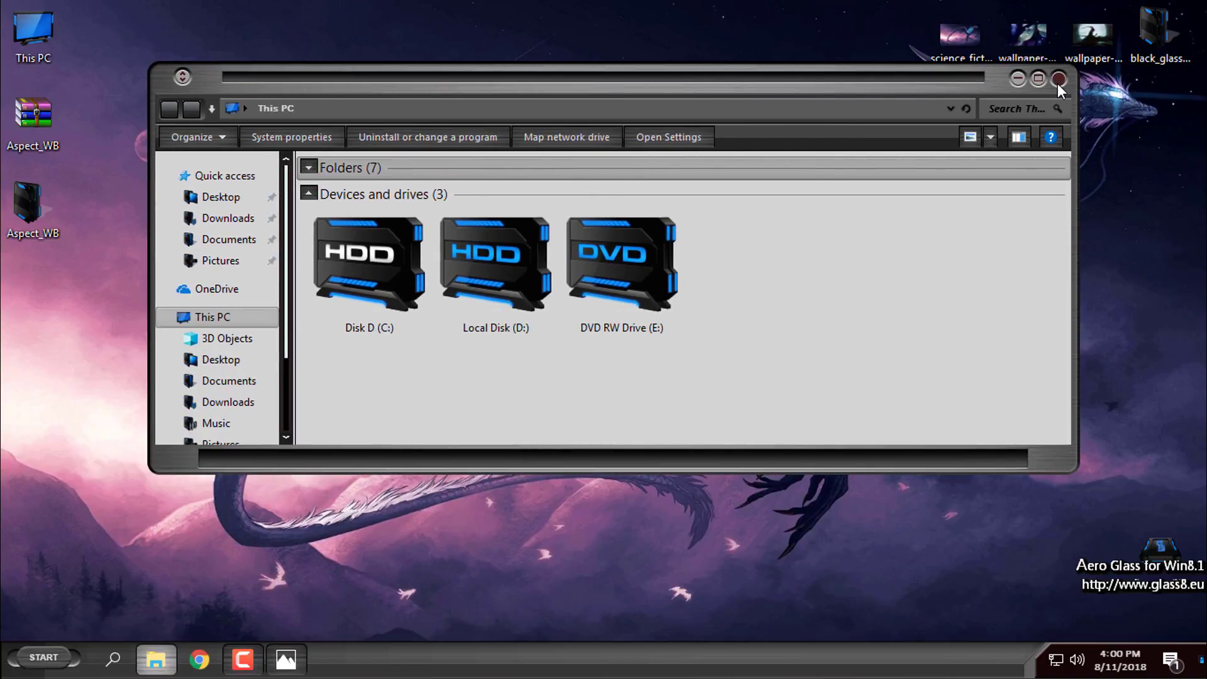
left_click(1059, 78)
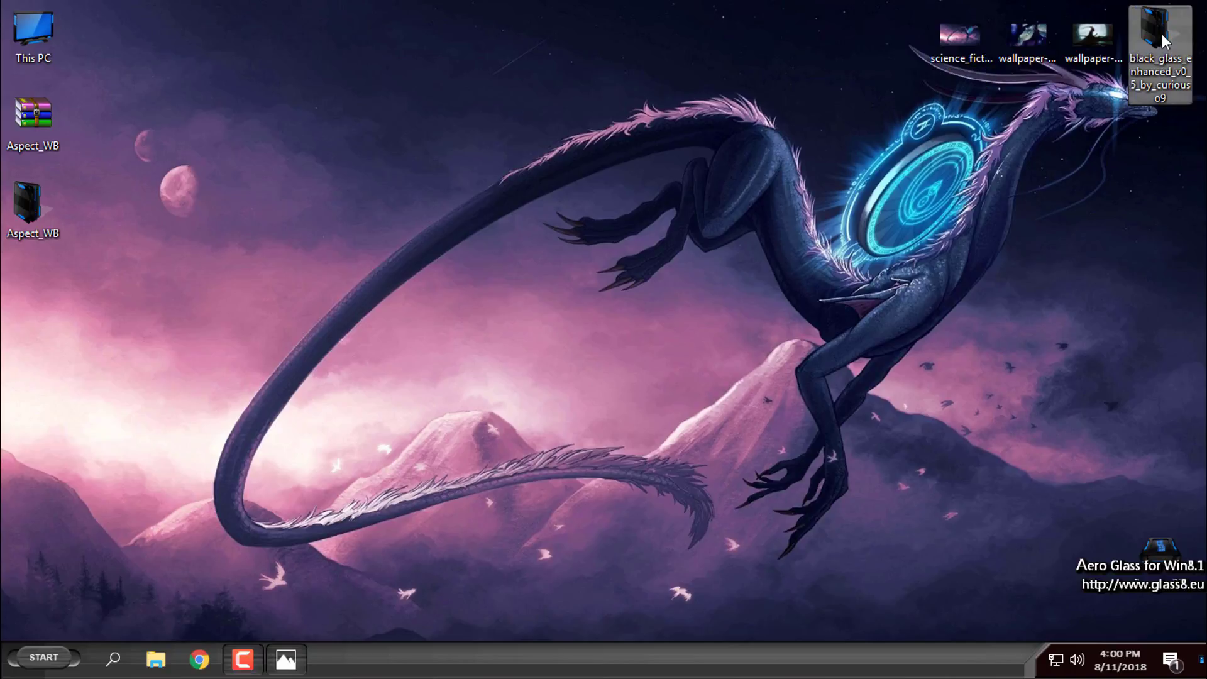
Run BlackGlassEnhanced from the Black Glass Enhanced v0.5 folder and close Explorer
double_click(1160, 35)
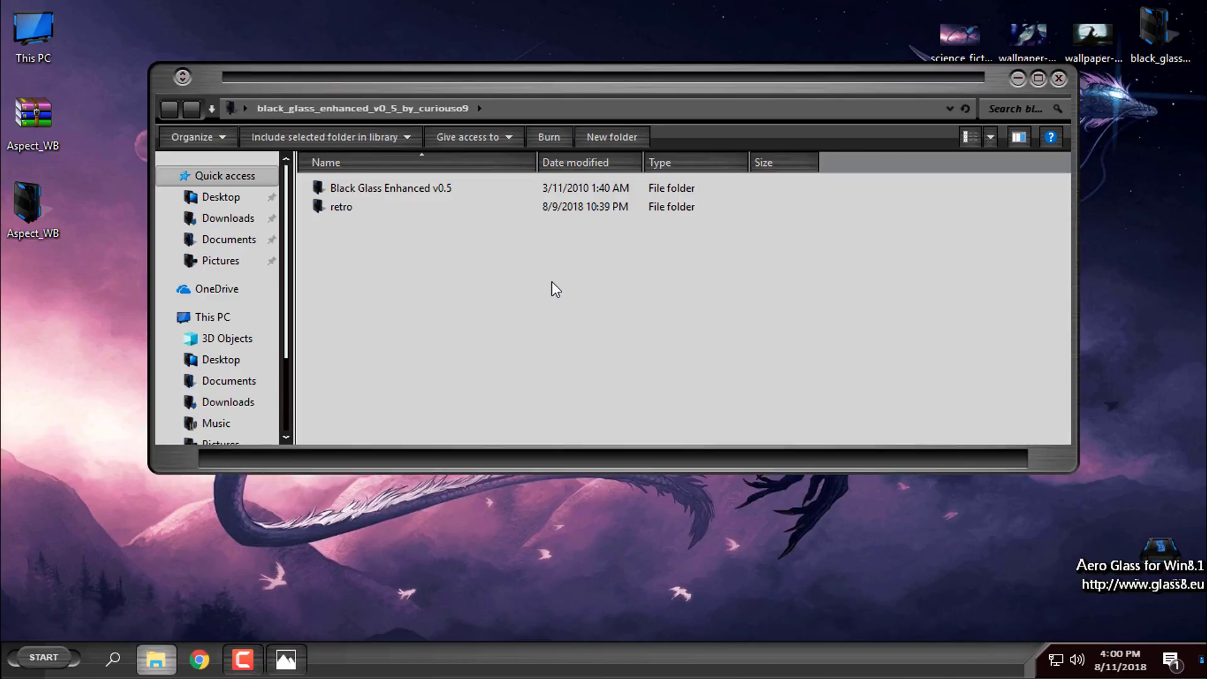
left_click(390, 188)
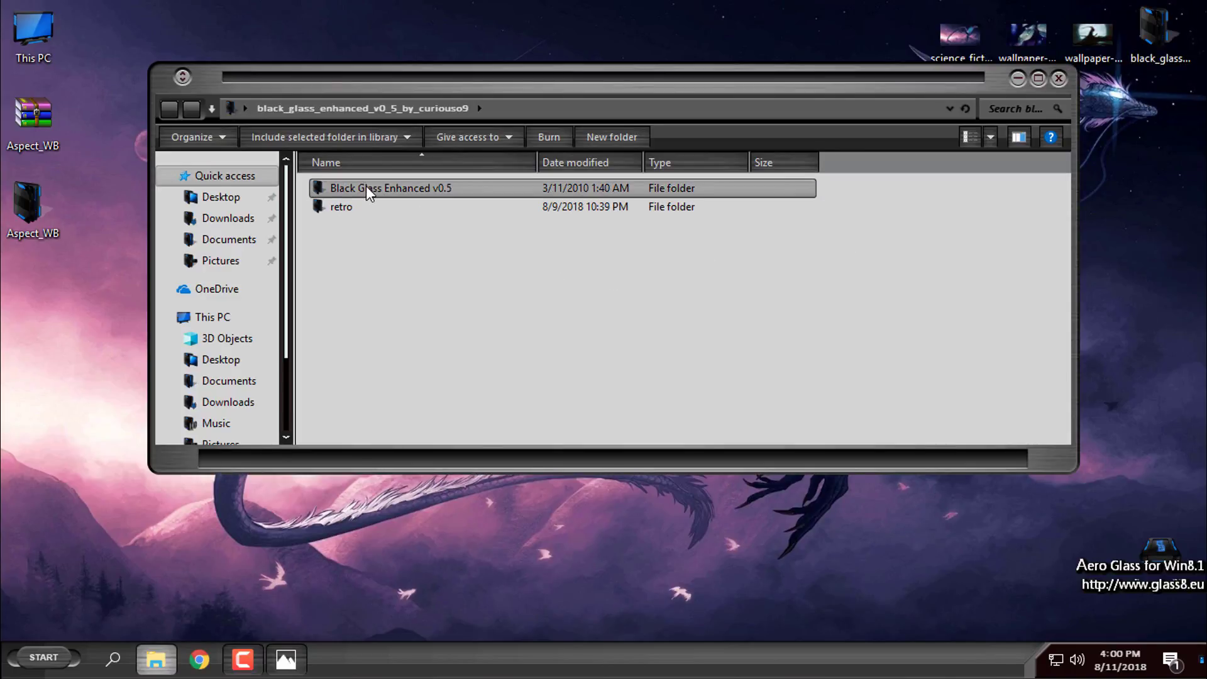
double_click(390, 187)
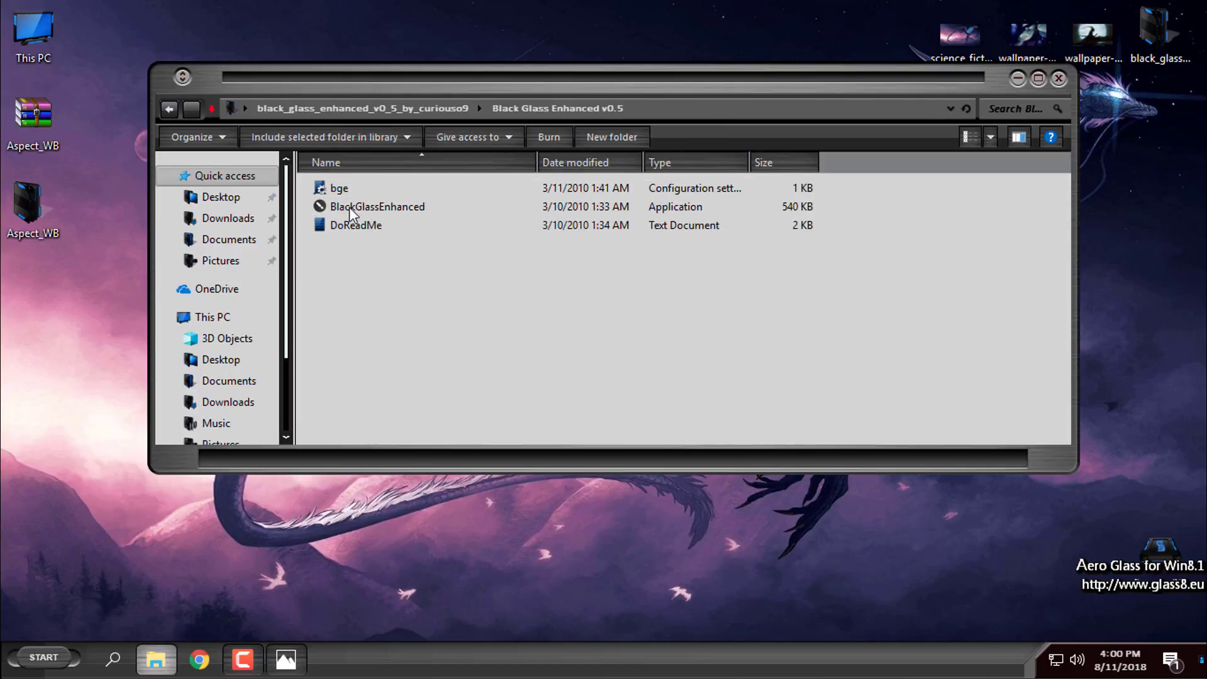
left_click(377, 206)
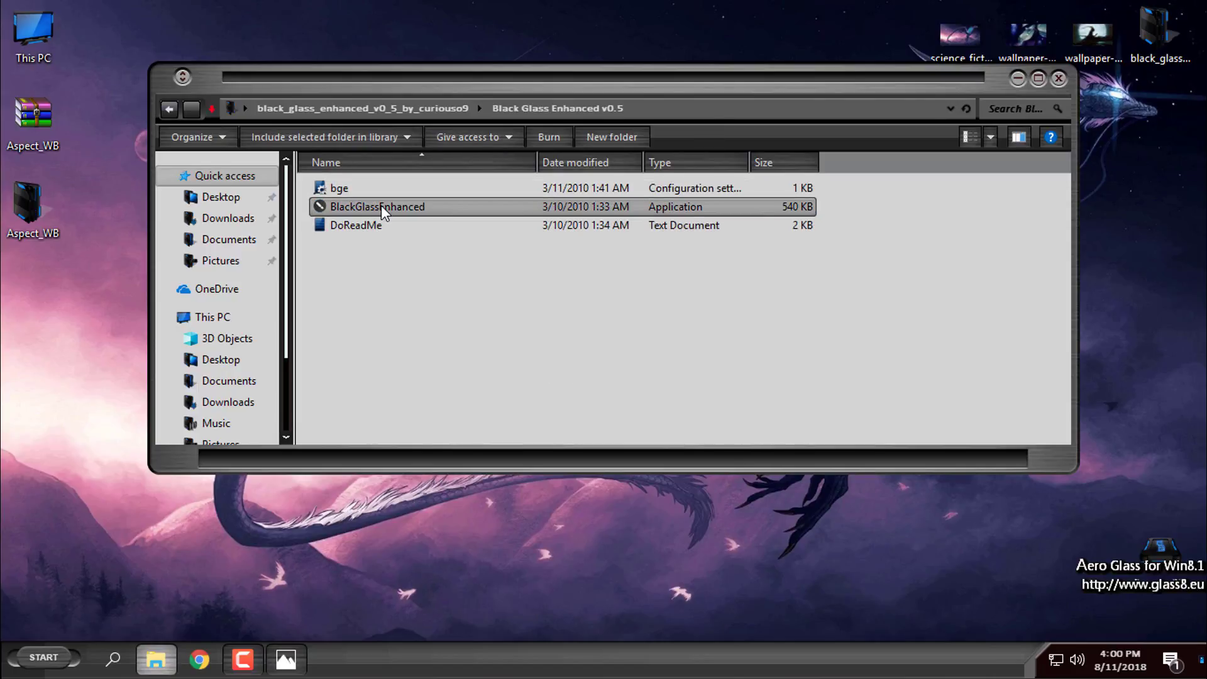
mouse_move(366, 207)
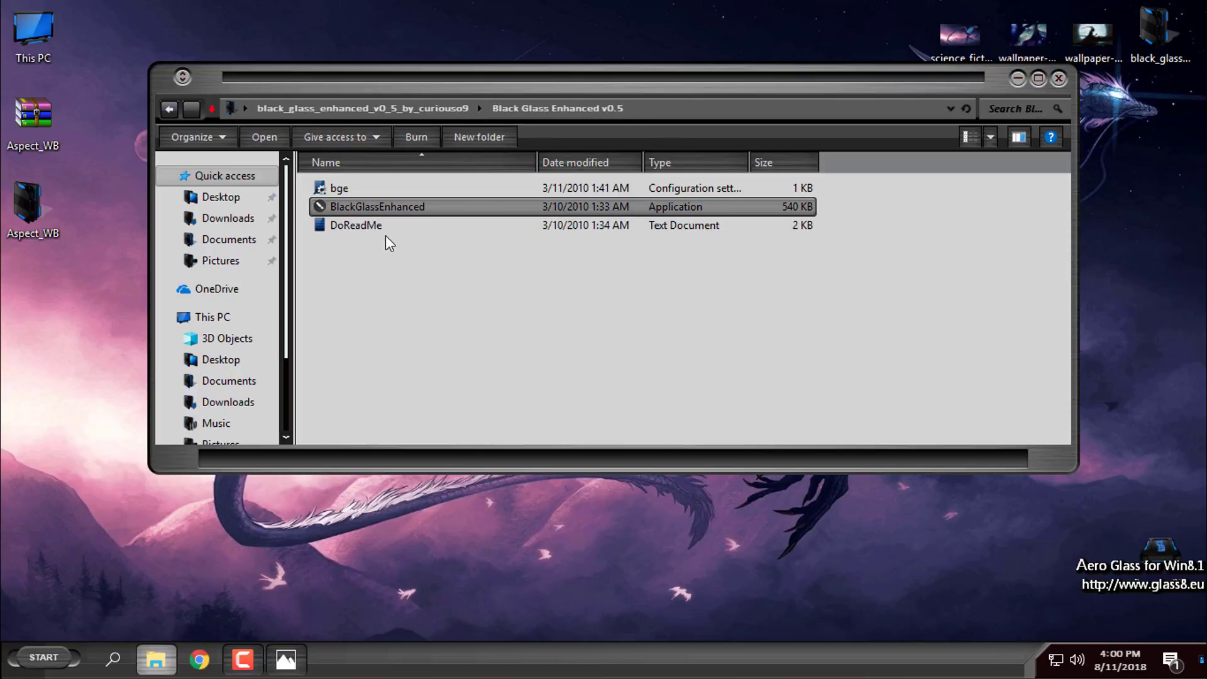
mouse_move(1154, 612)
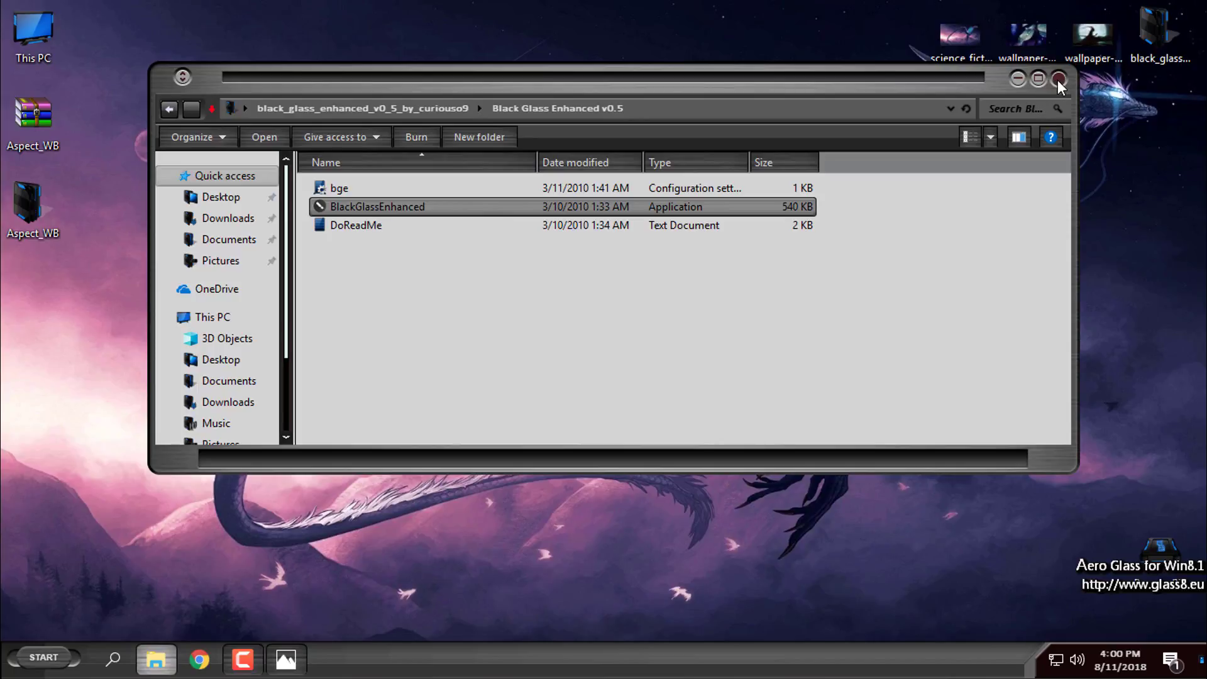
left_click(1059, 78)
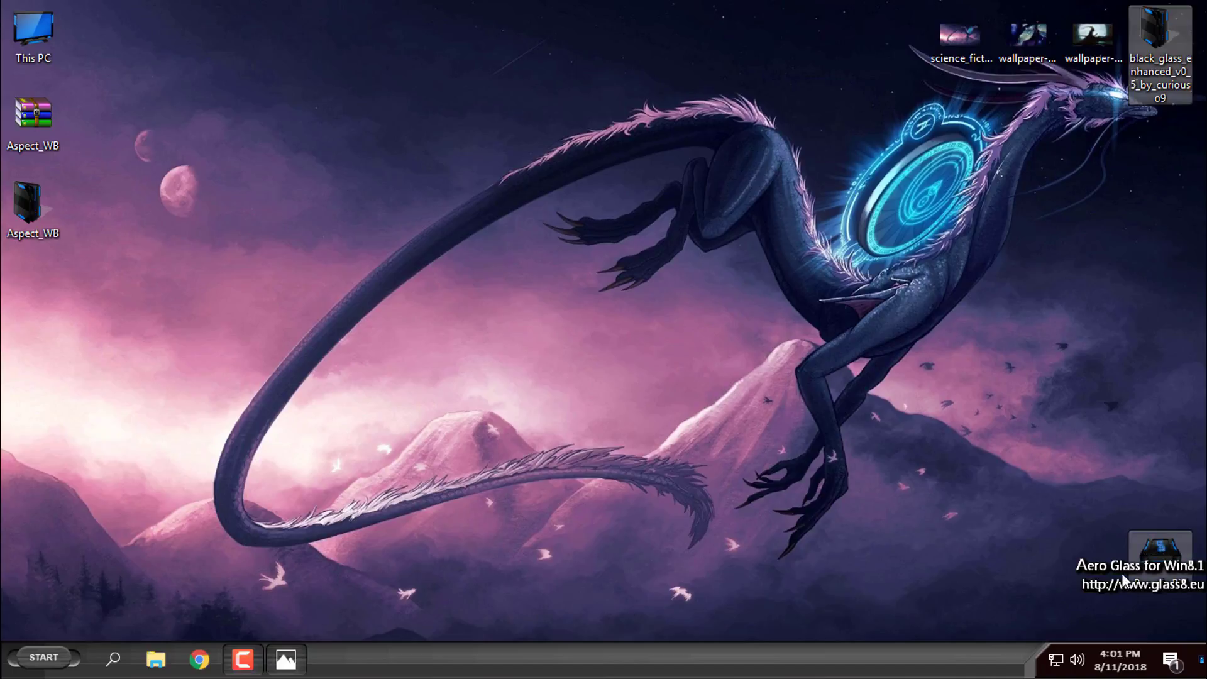
mouse_move(695, 224)
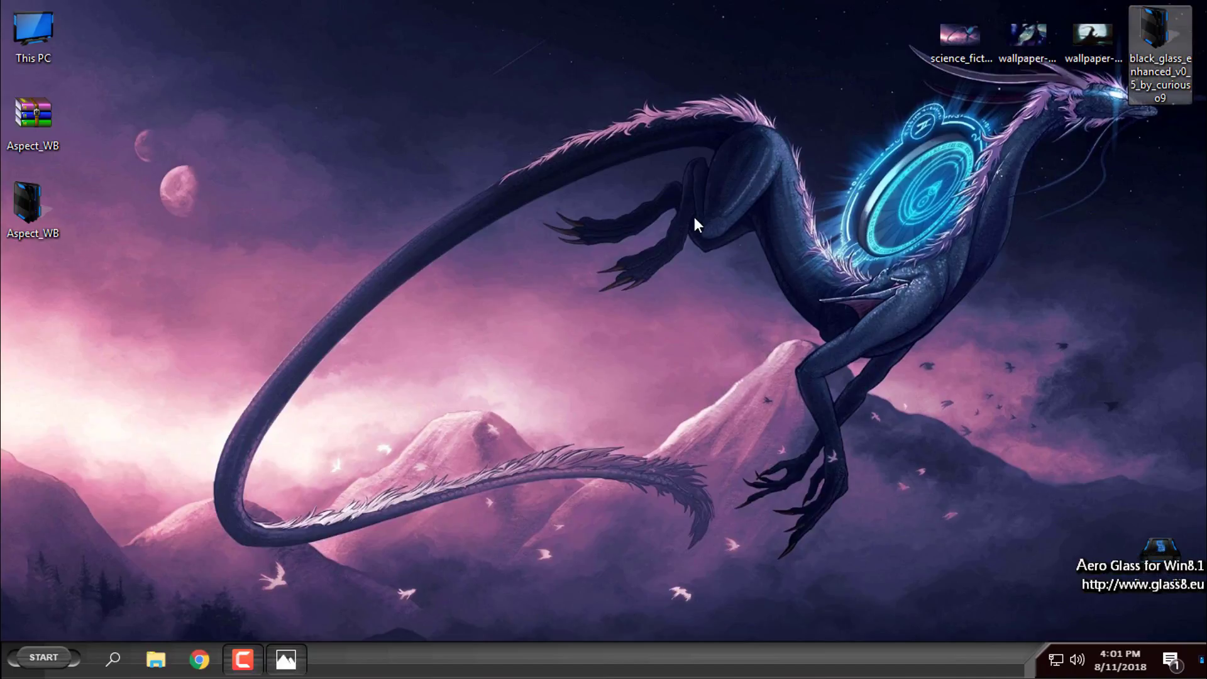
mouse_move(1160, 46)
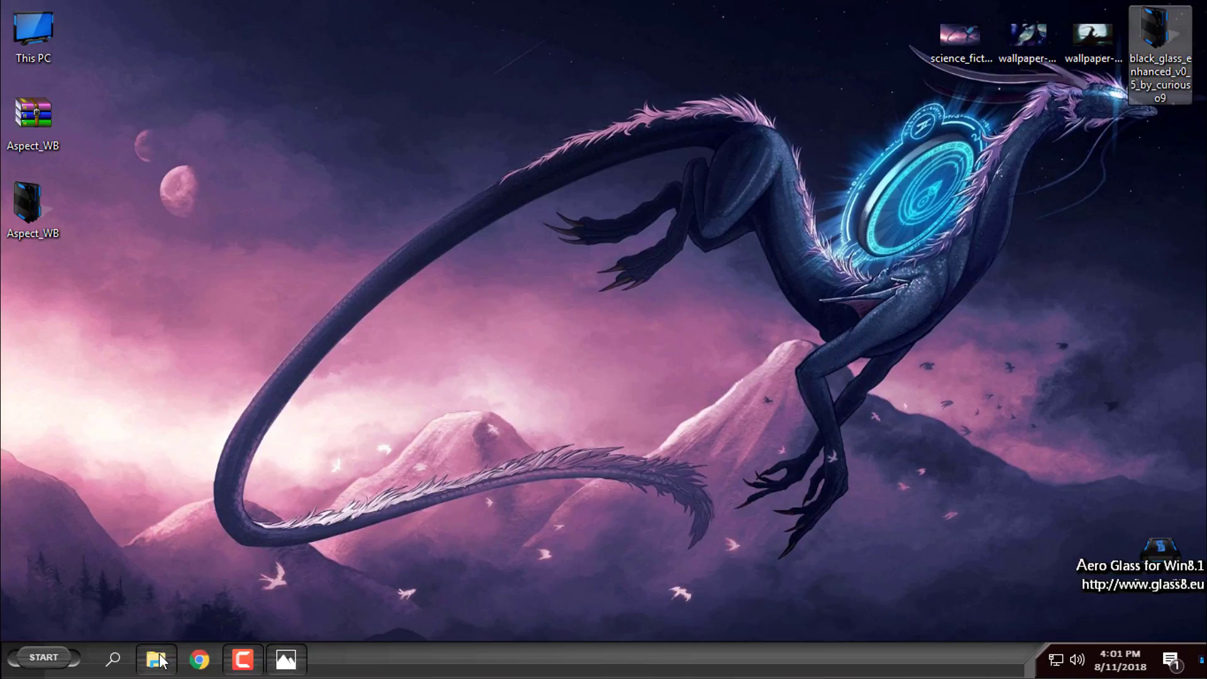
left_click(156, 660)
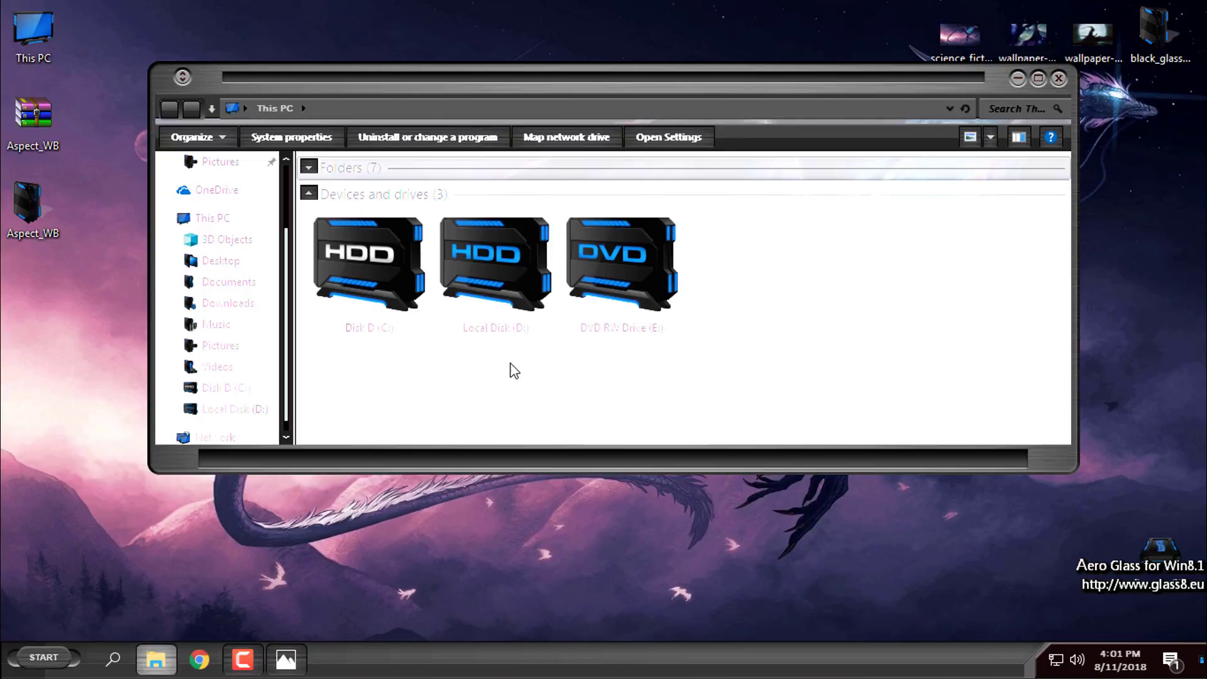
mouse_move(819, 92)
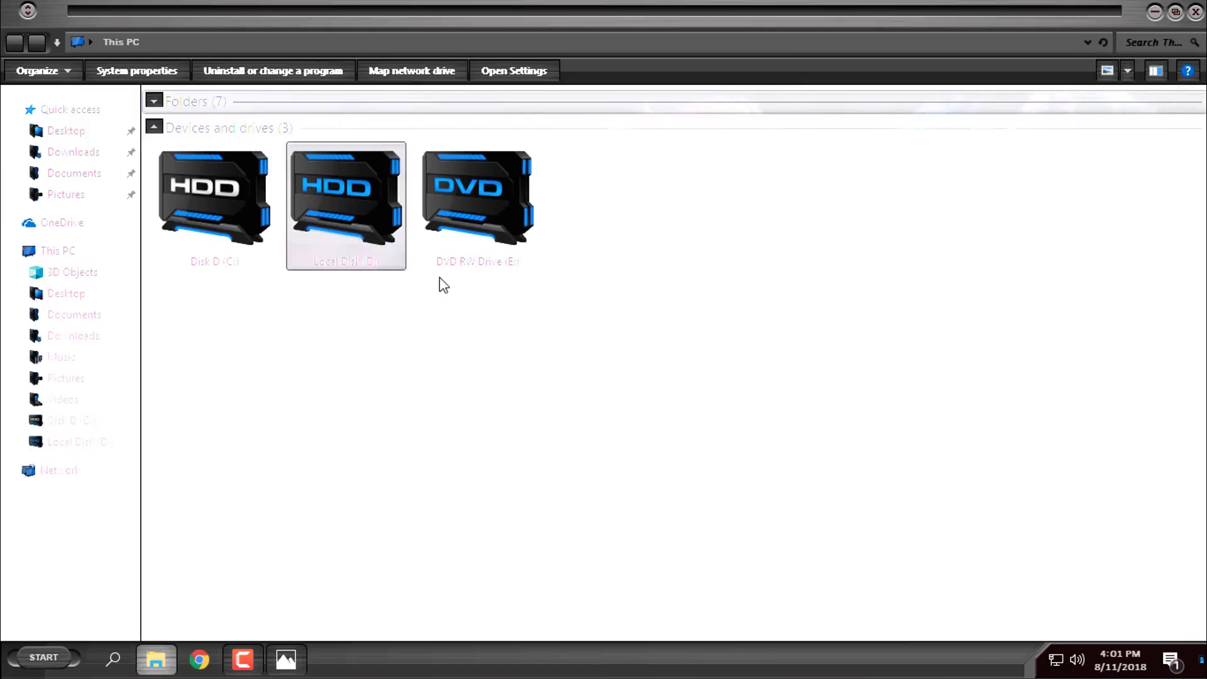
left_click(365, 383)
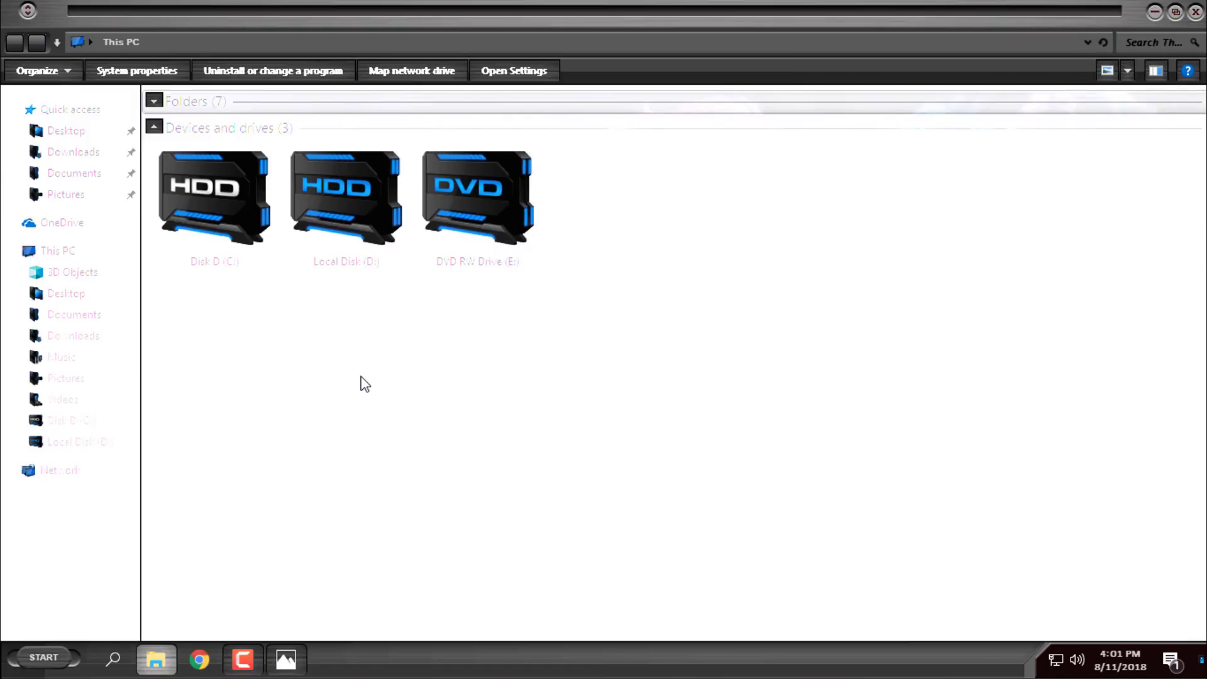
mouse_move(869, 19)
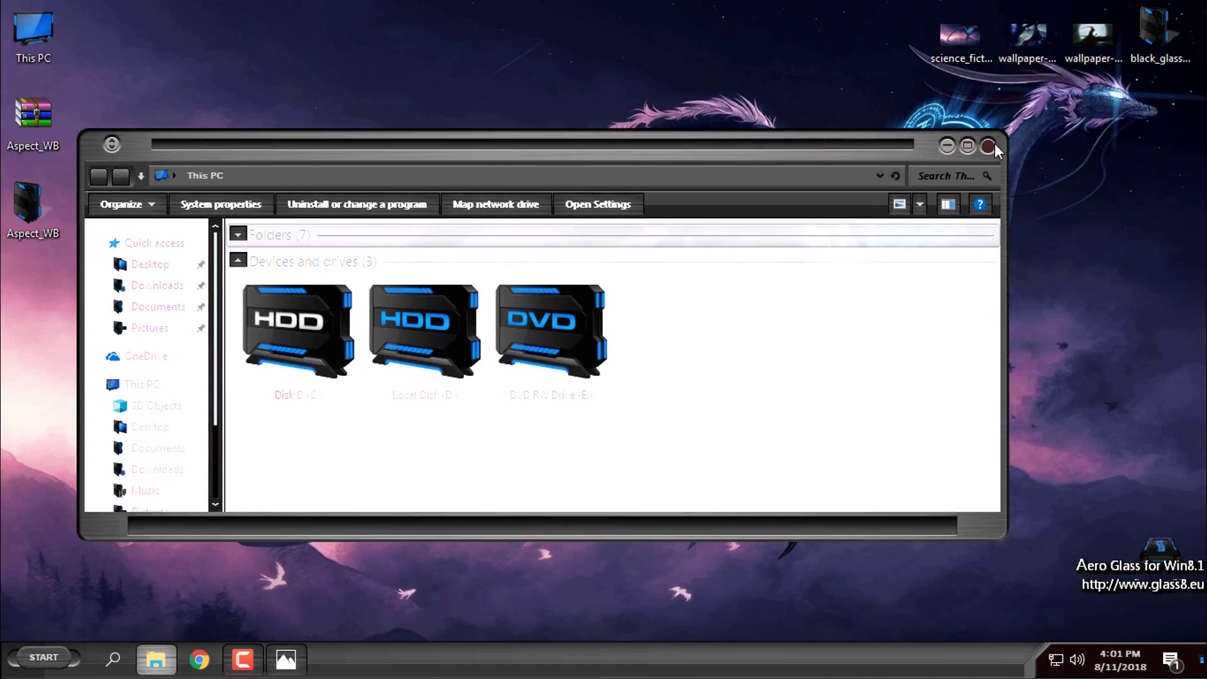
left_click(990, 145)
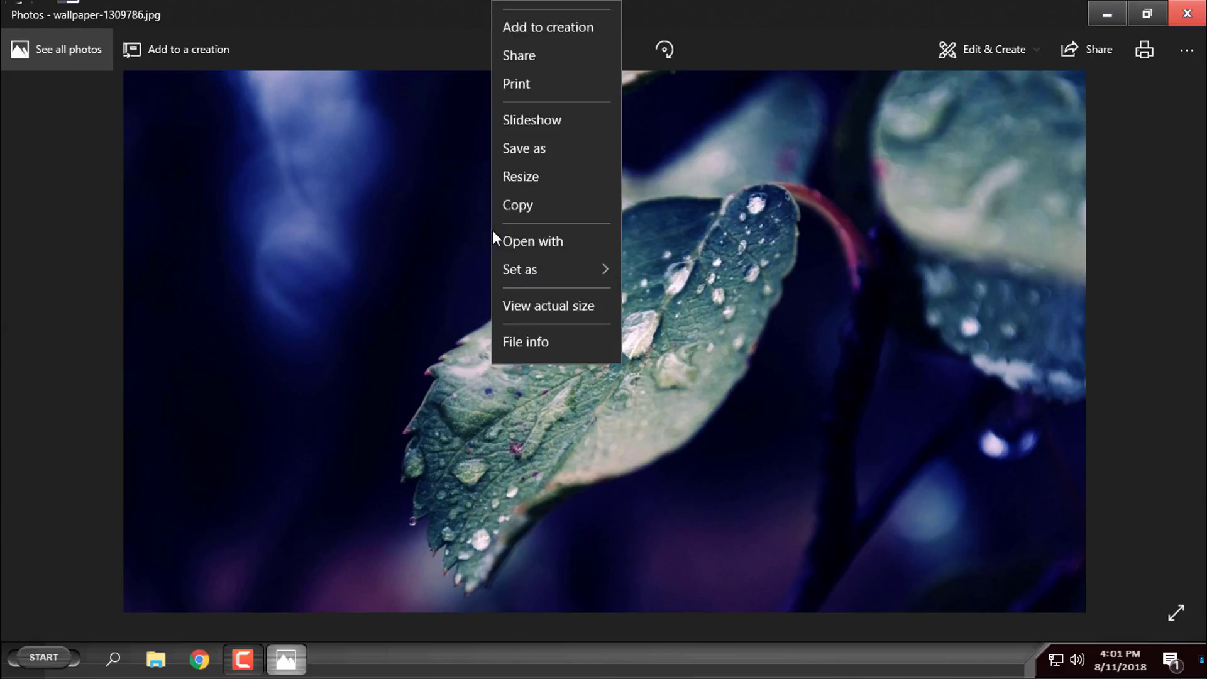
Set the water-droplet leaf photo as the desktop background and briefly view a This PC window
left_click(706, 404)
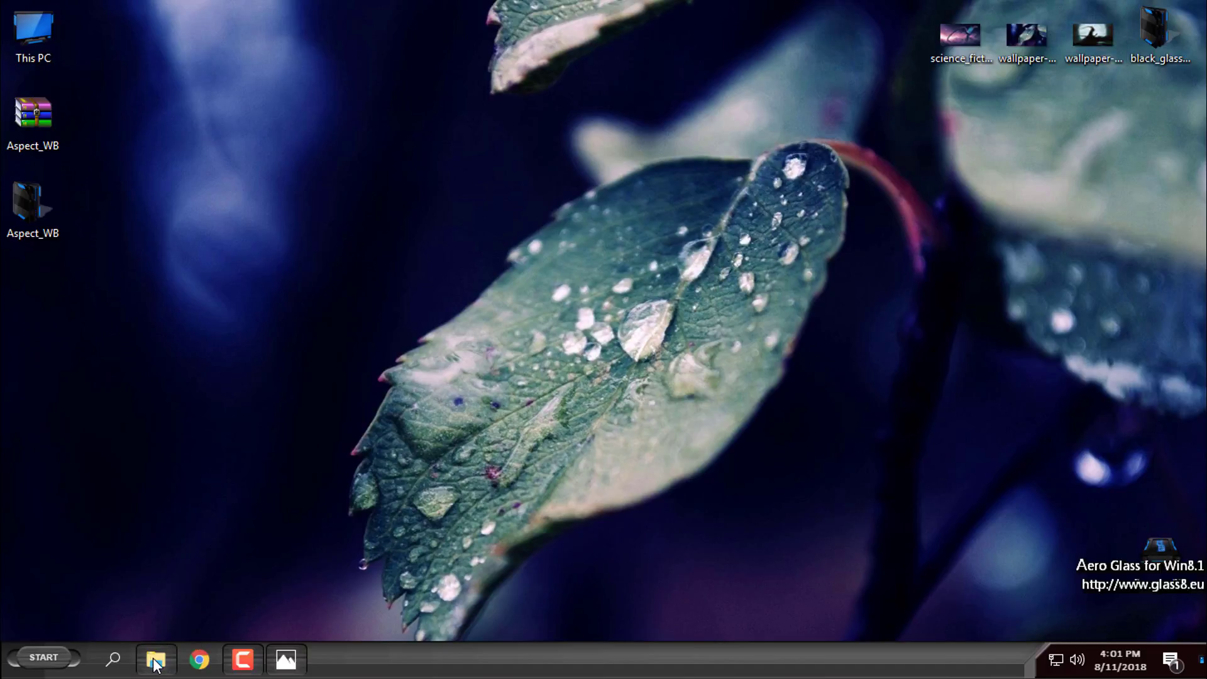
left_click(156, 657)
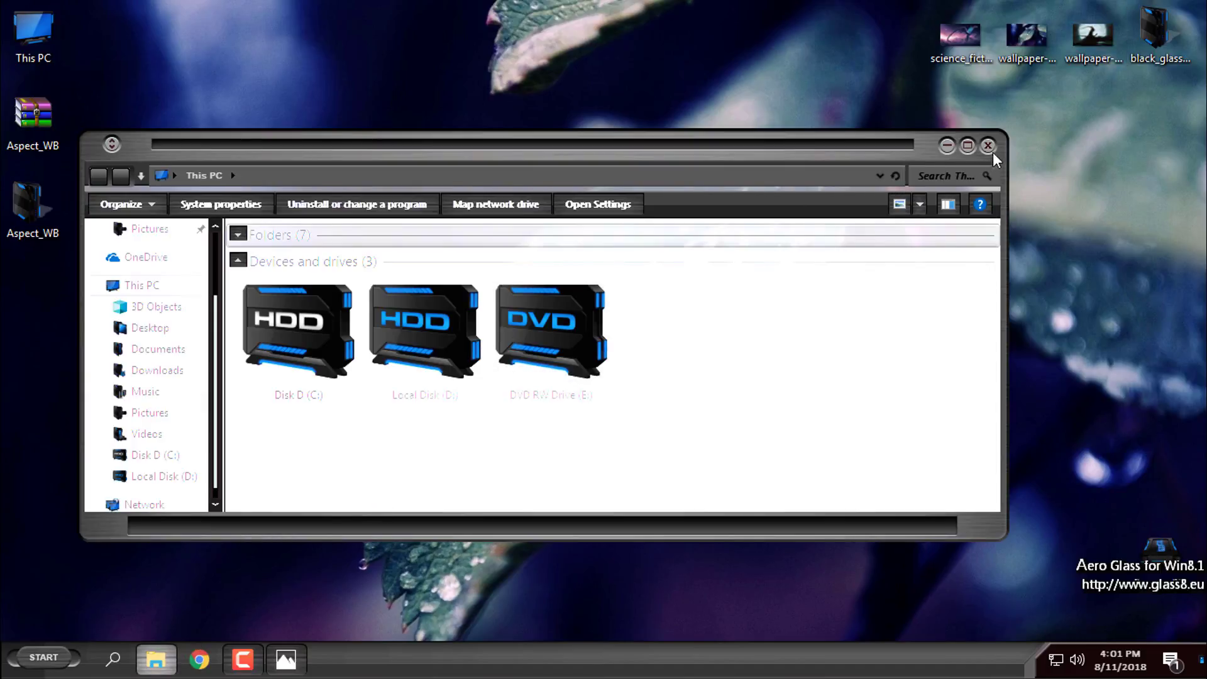
mouse_move(988, 146)
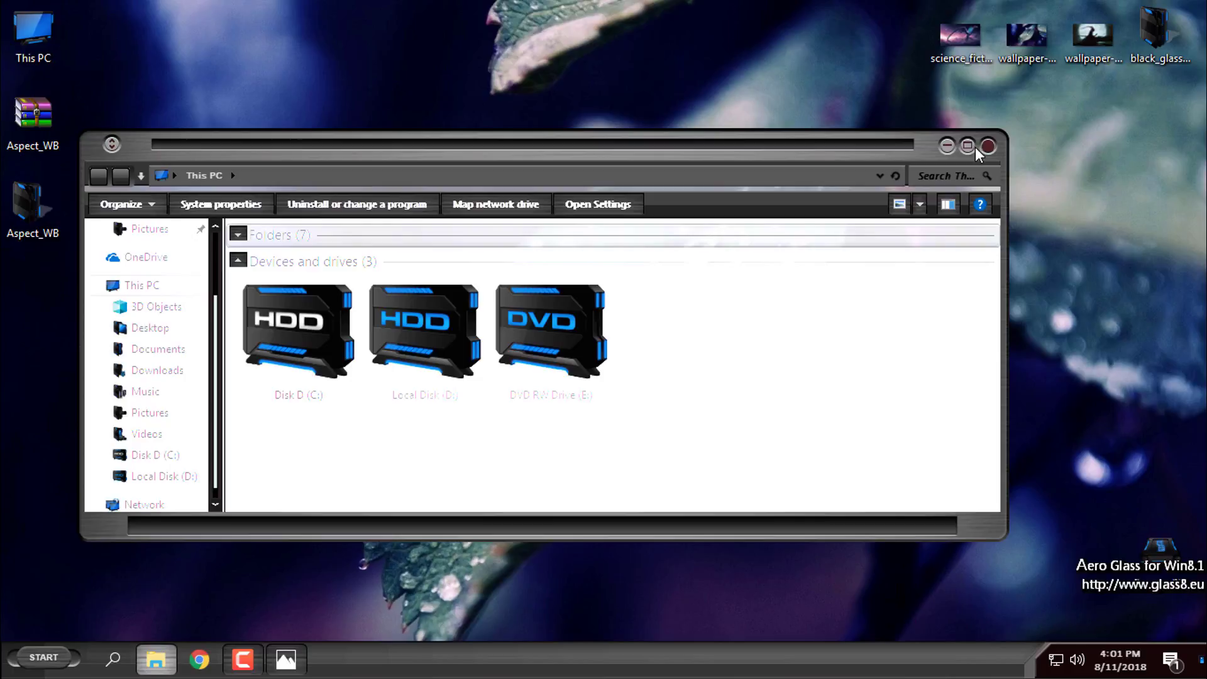
left_click(967, 146)
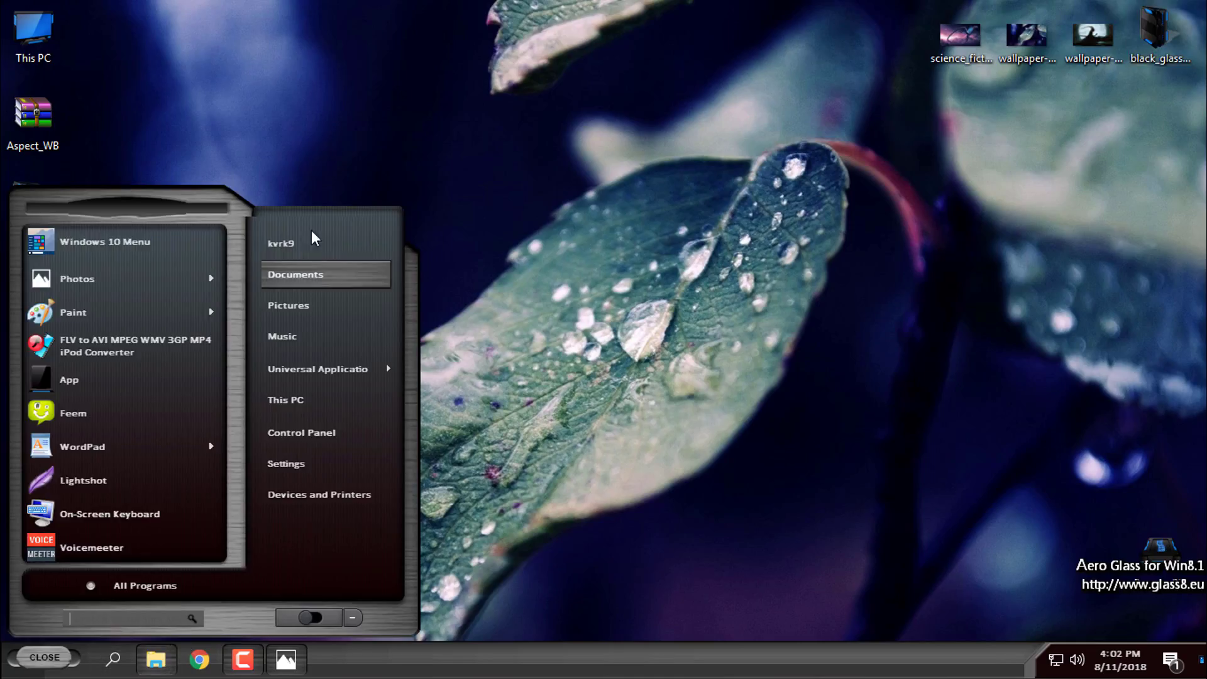
mouse_move(644, 335)
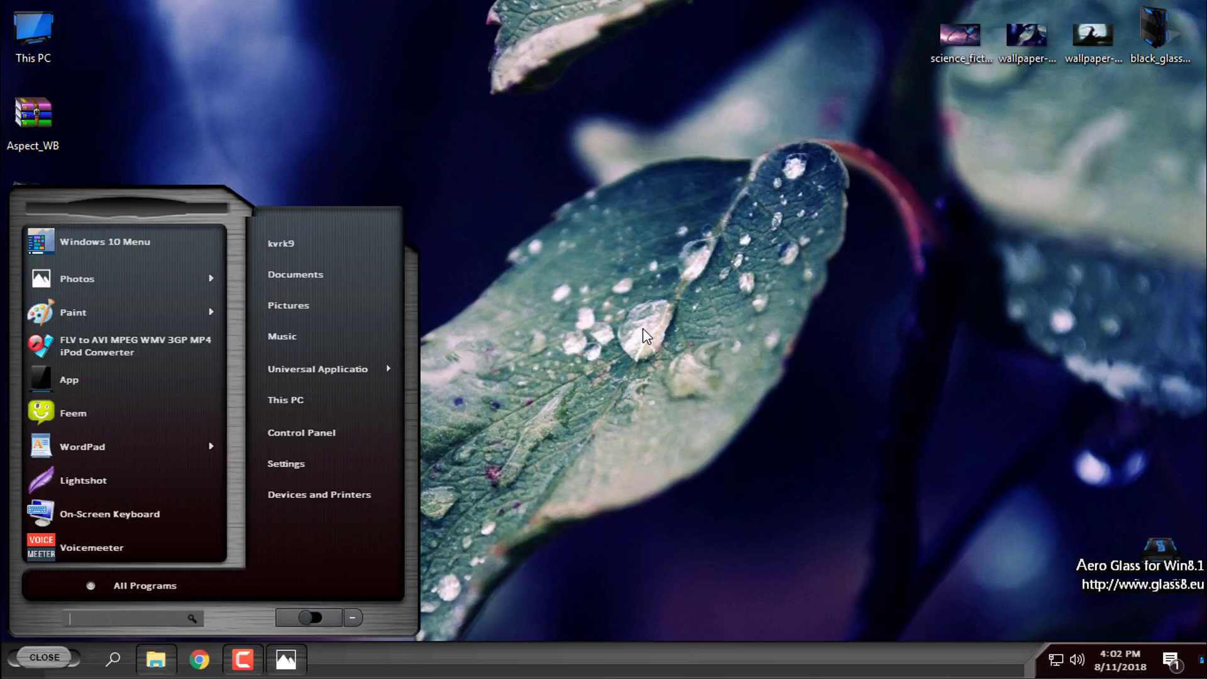
mouse_move(613, 286)
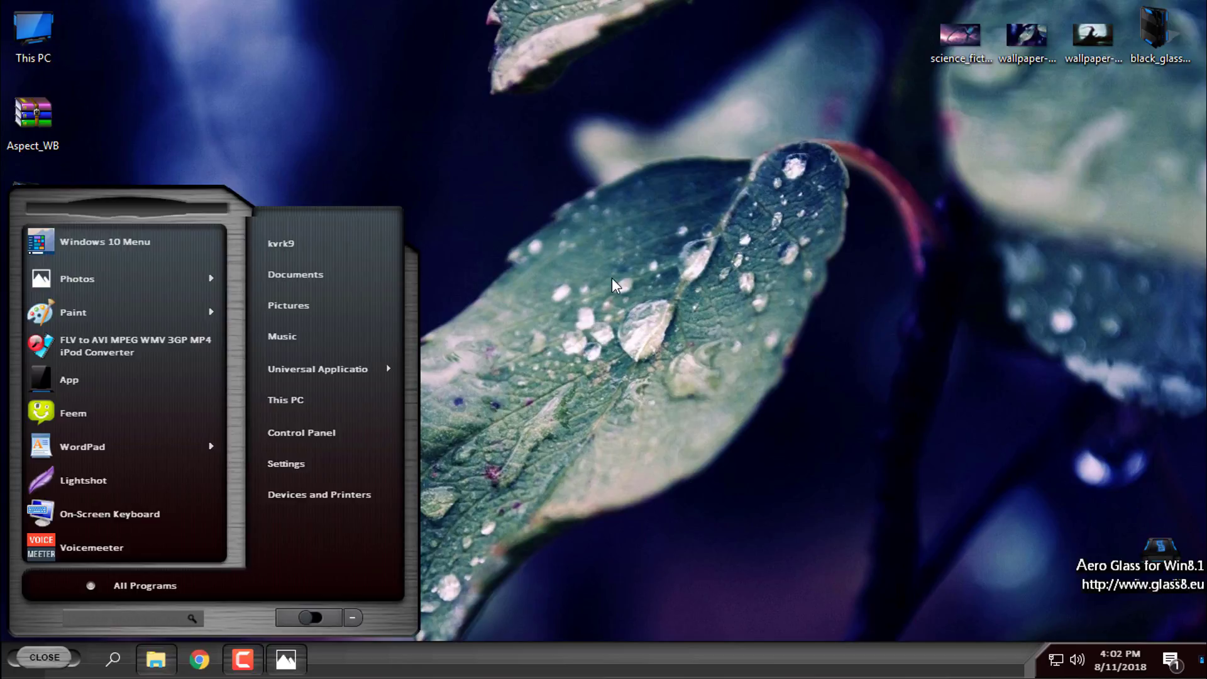
mouse_move(620, 366)
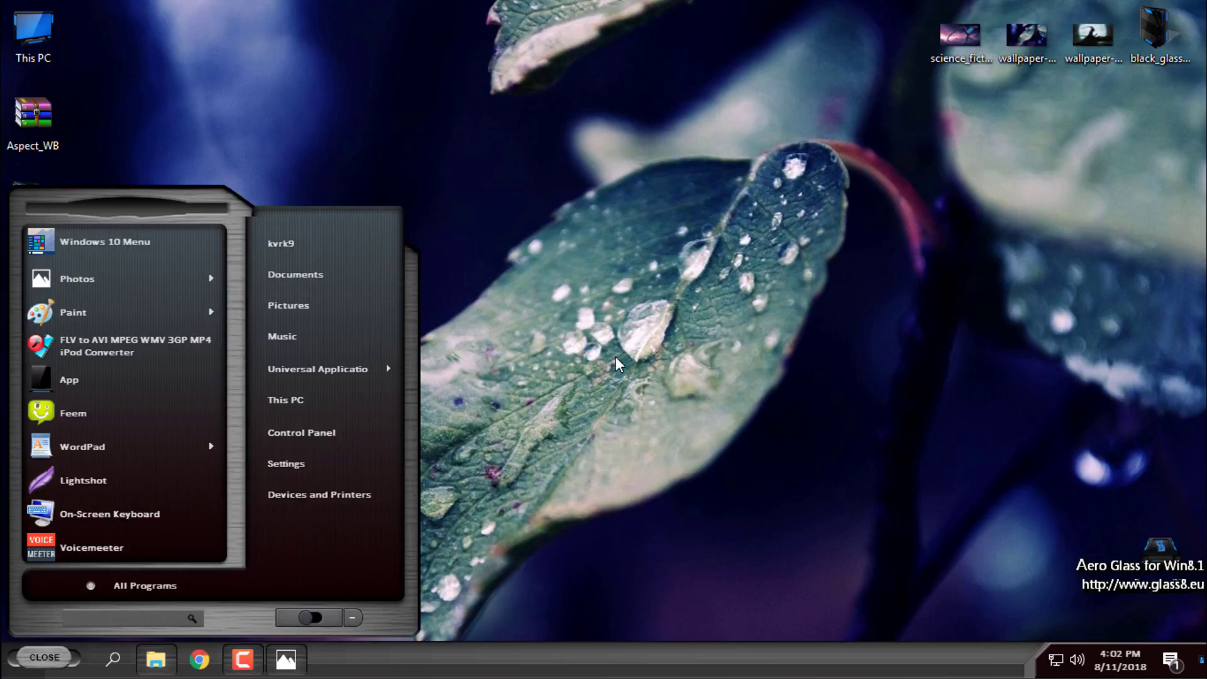
Dismiss the Aspect Start menu, leaving the leaf desktop and dock visible
left_click(43, 656)
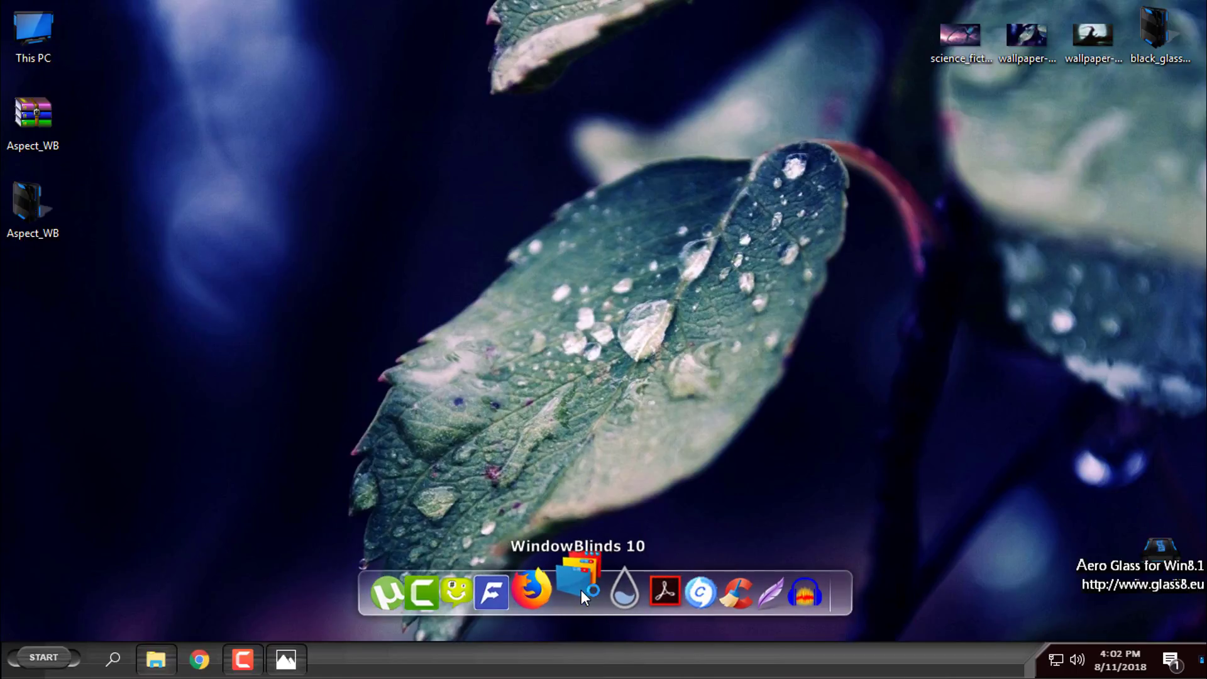
Apply the blue Night Shine style to the desktop in WindowBlinds, replacing Aspect
left_click(579, 592)
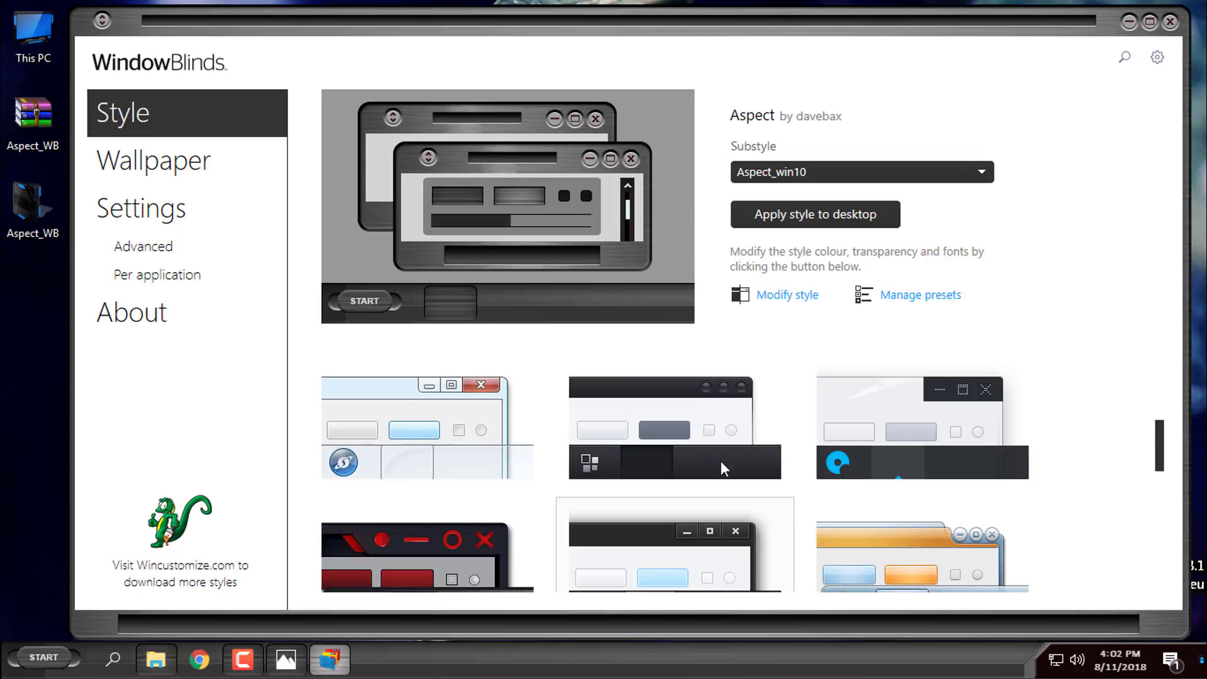
scroll("down", 3)
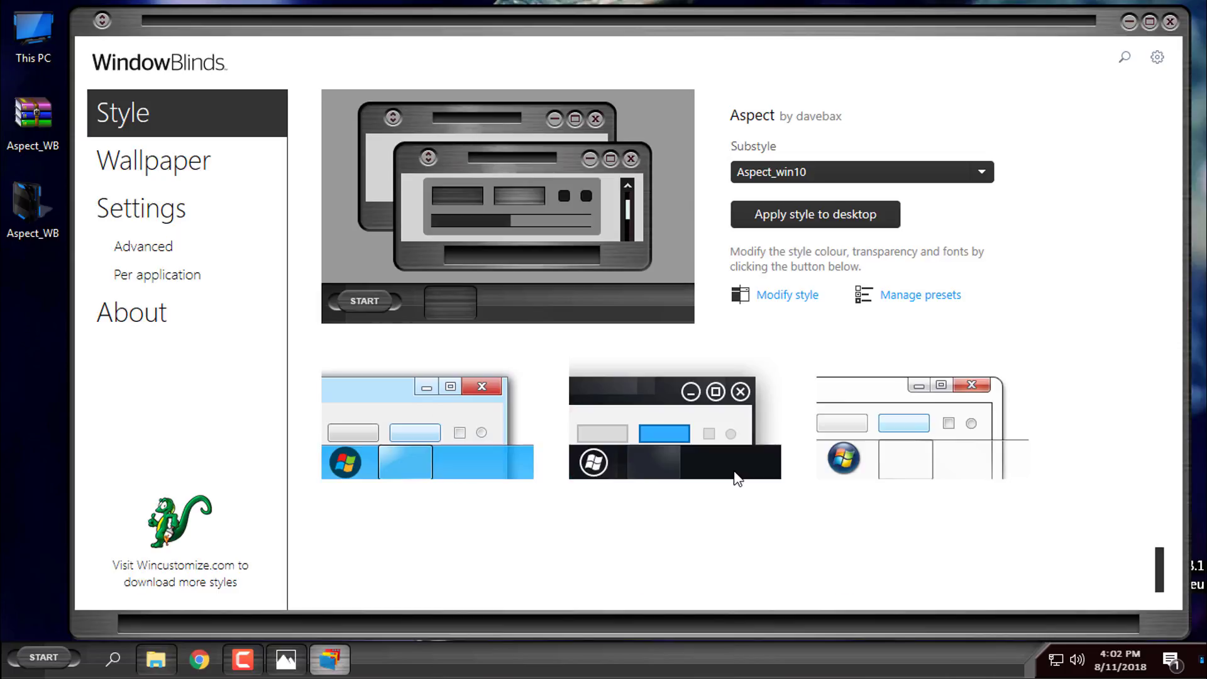
scroll("down", 3)
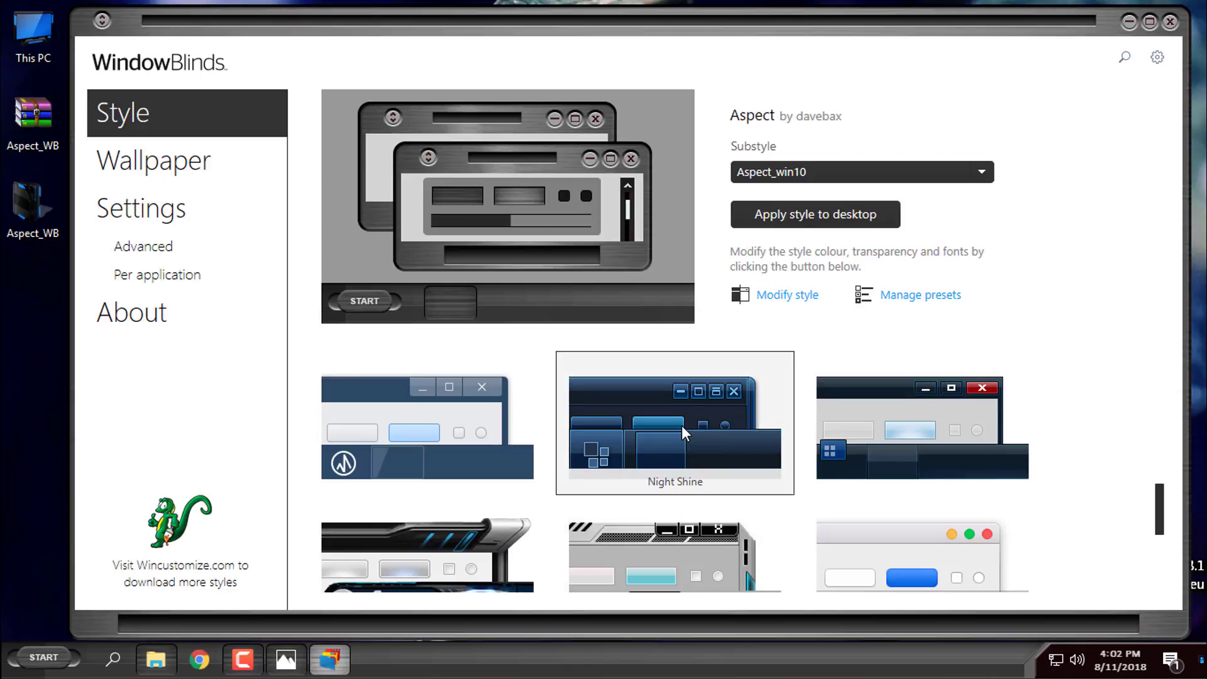
left_click(674, 422)
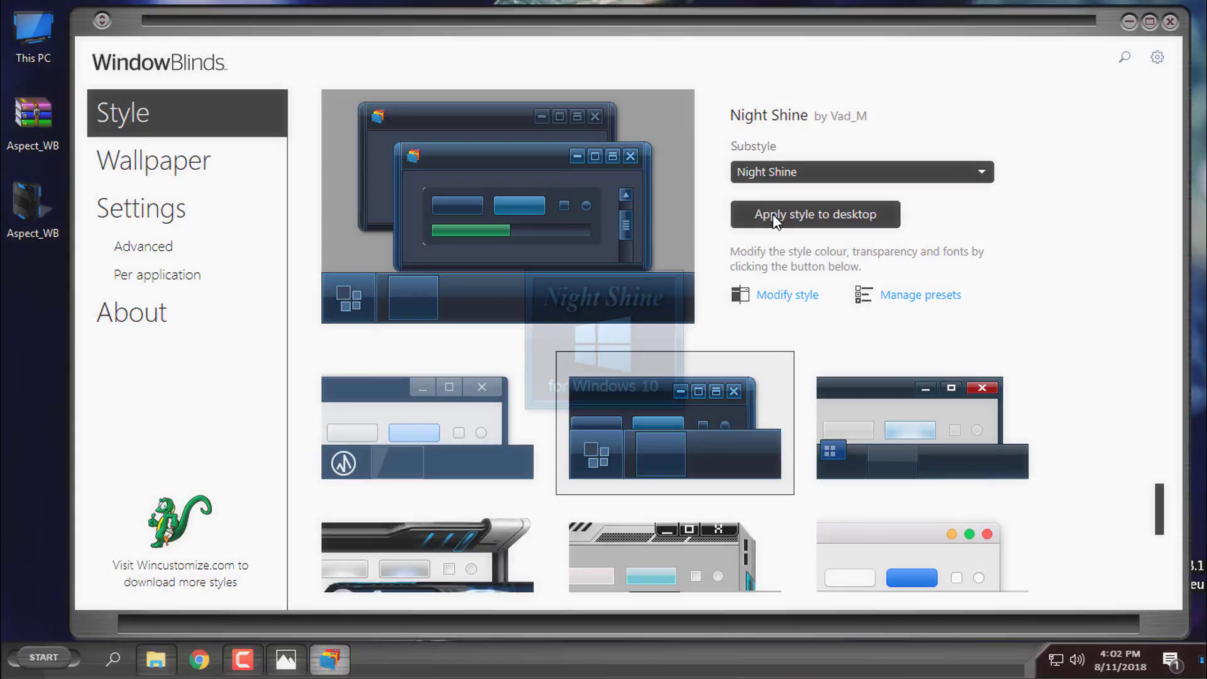
left_click(814, 214)
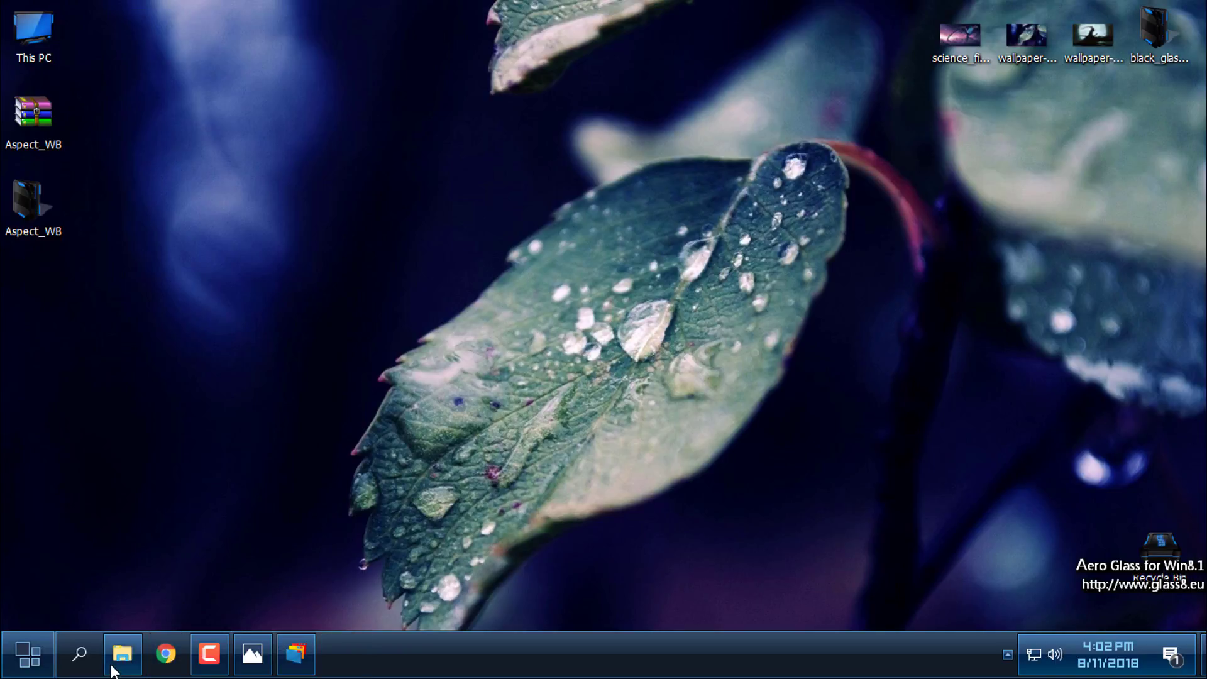
Show This PC in the Night Shine skin near the left edge and select Local Disk (D:)
left_click(122, 654)
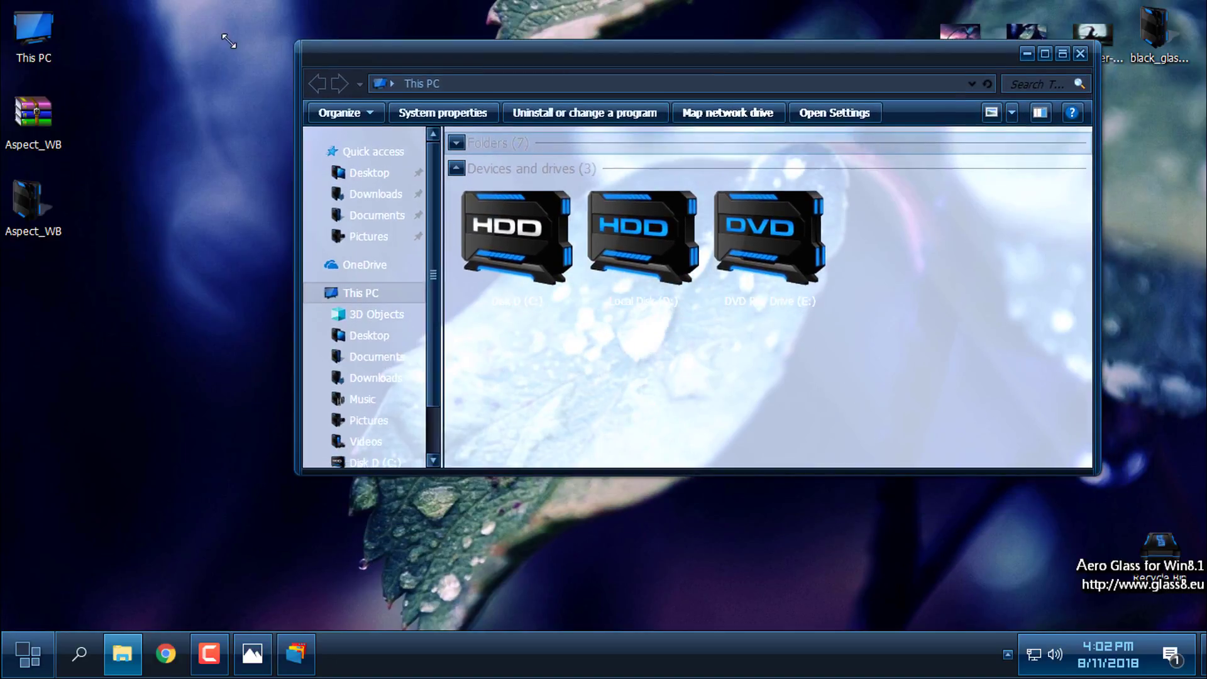
left_click(1044, 65)
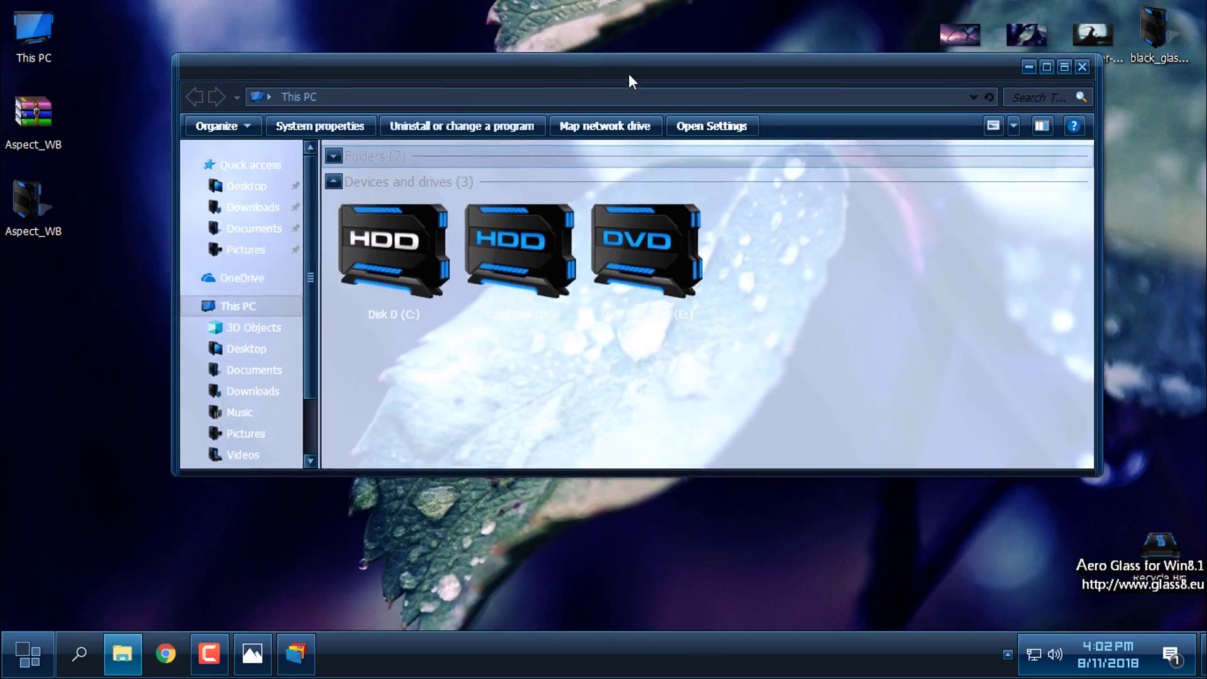
left_click(27, 653)
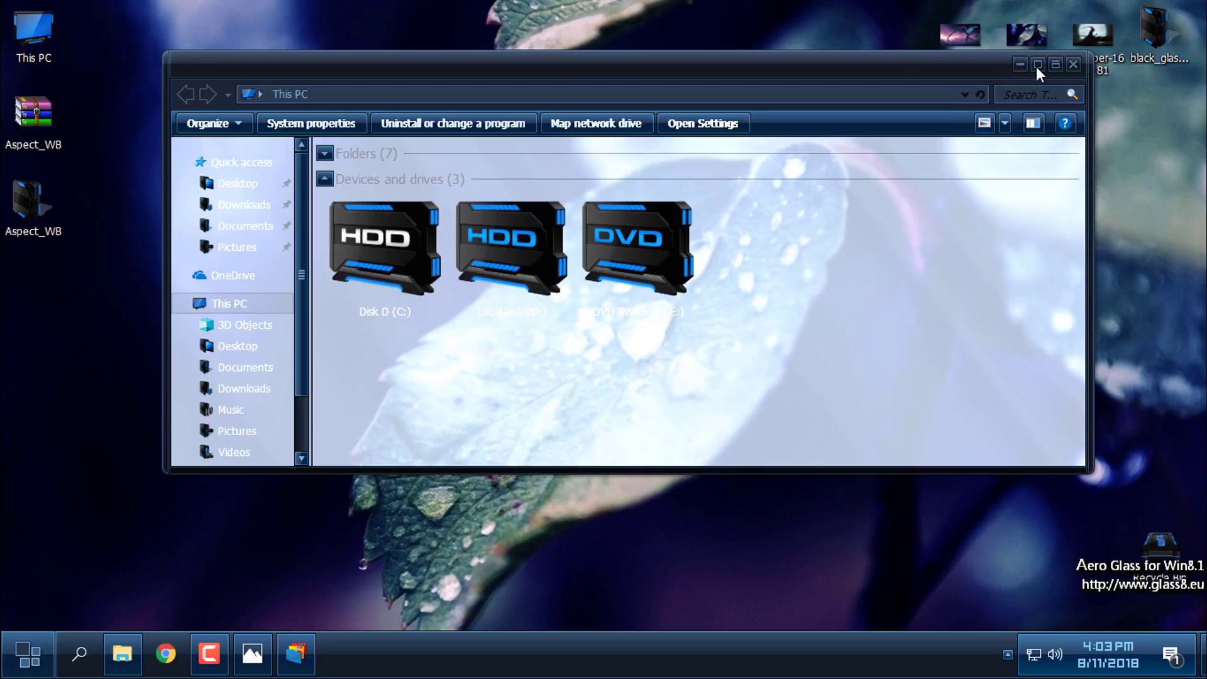
left_click(1037, 64)
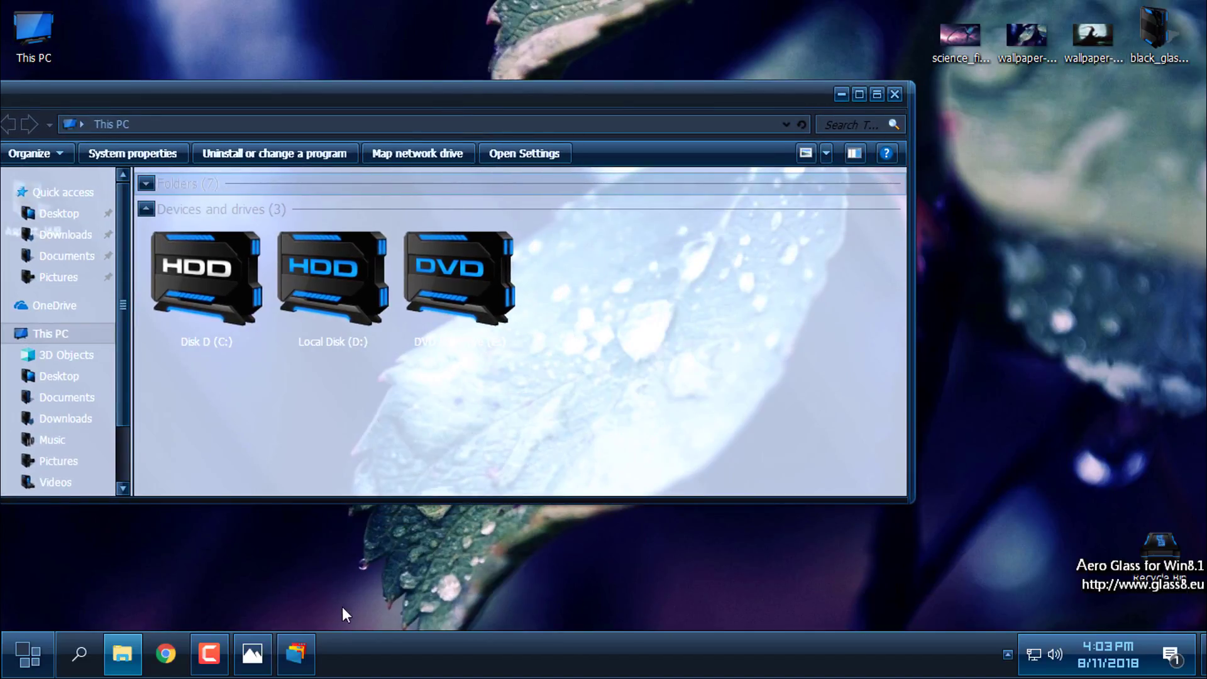
left_click(332, 277)
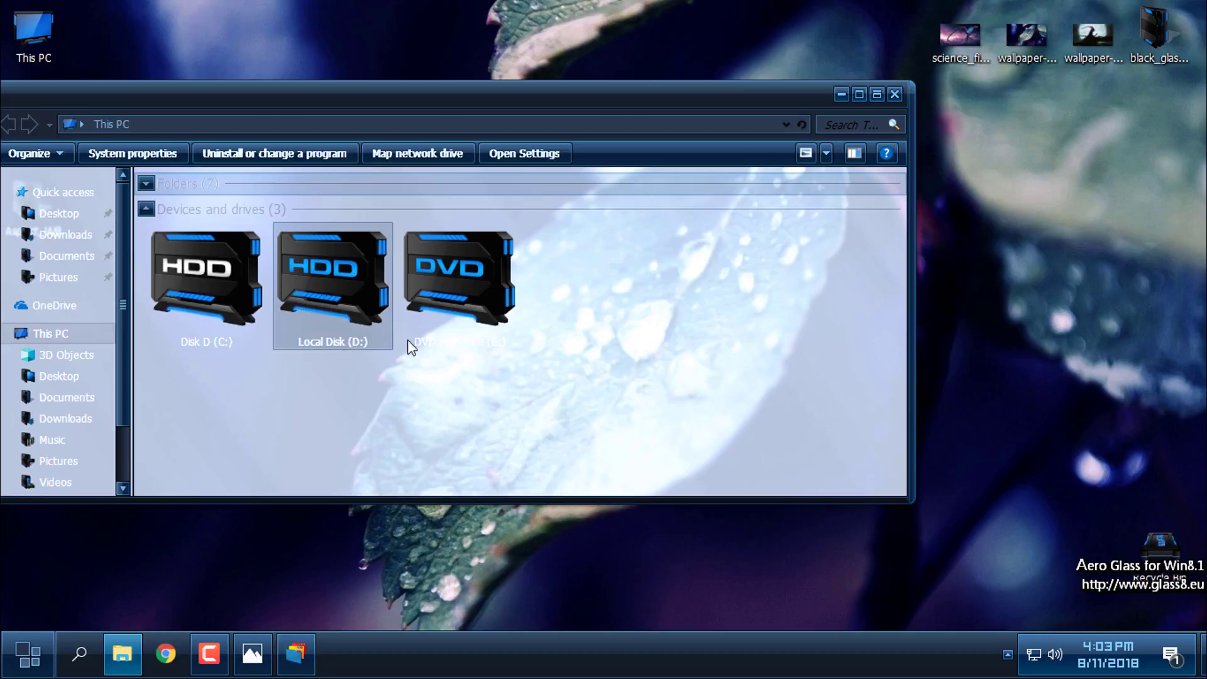
Set the dark creature artwork as desktop background from Photos and close This PC
left_click(251, 653)
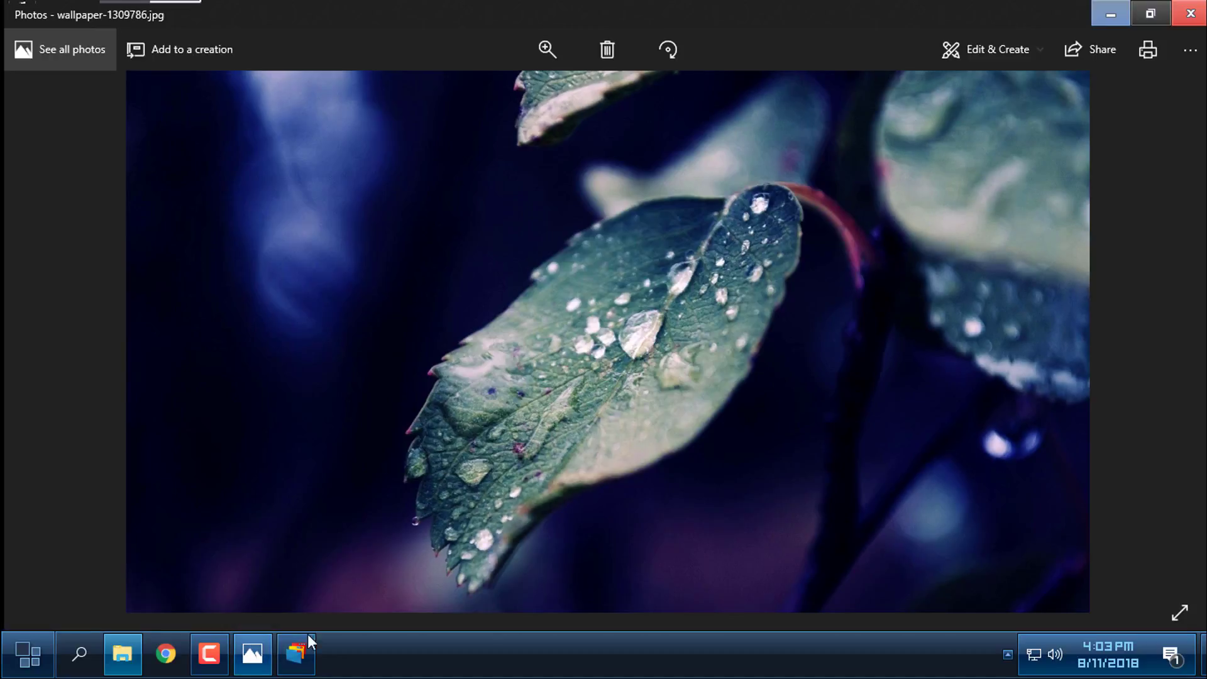
right_click(624, 323)
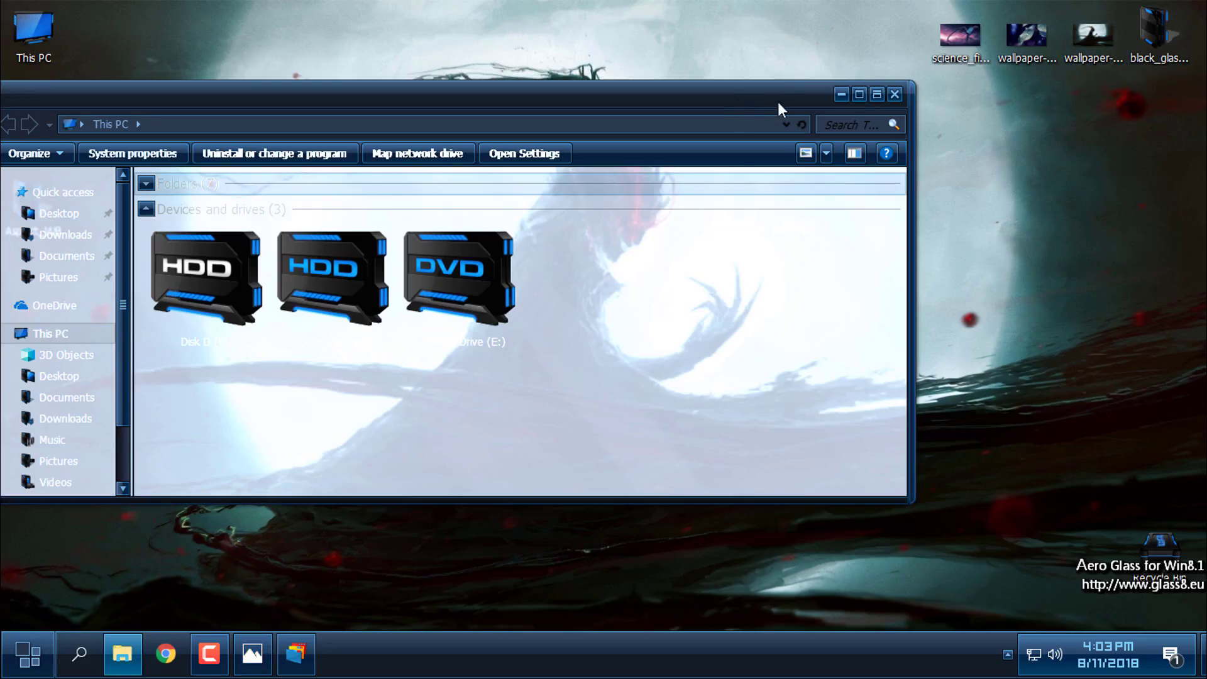
left_click(858, 94)
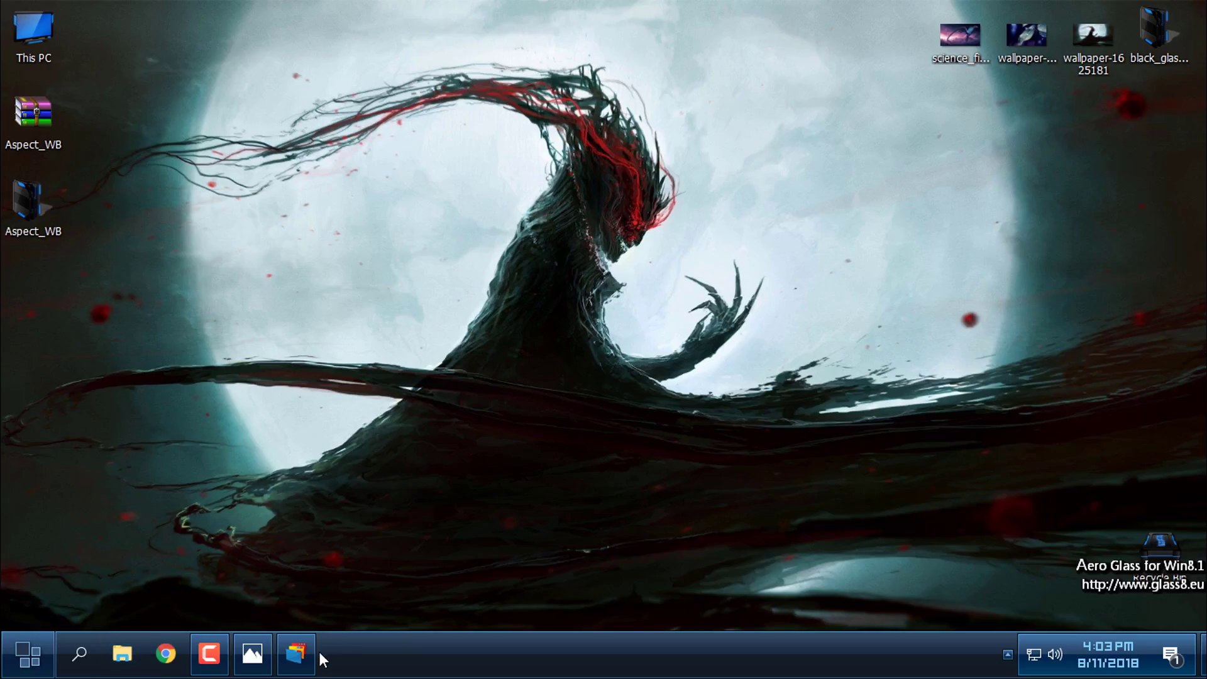
Apply the grey Aspect style (Aspect_win10) to the desktop from WindowBlinds
left_click(295, 654)
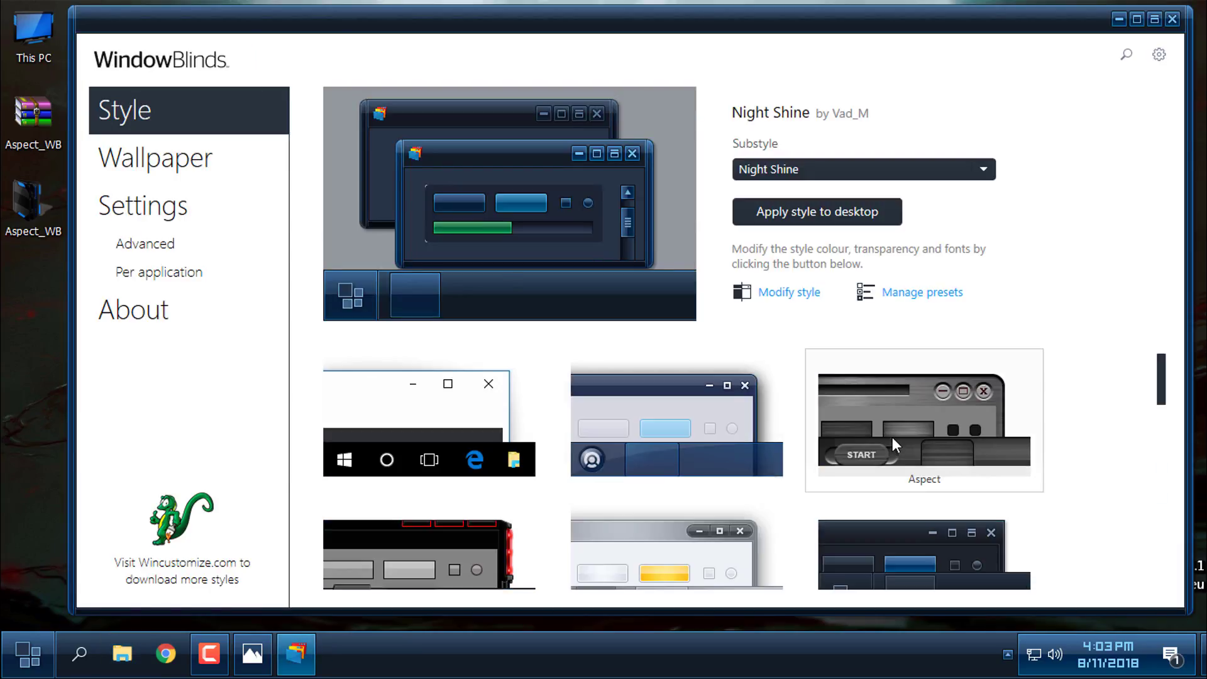
left_click(923, 420)
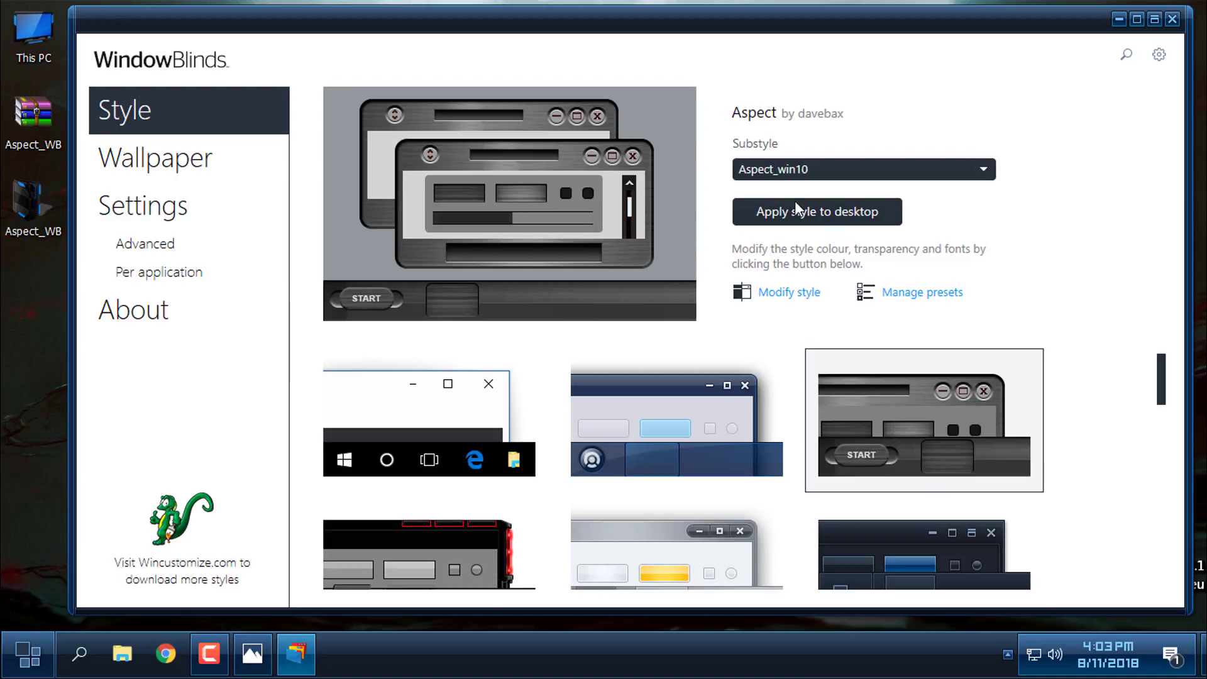
left_click(816, 211)
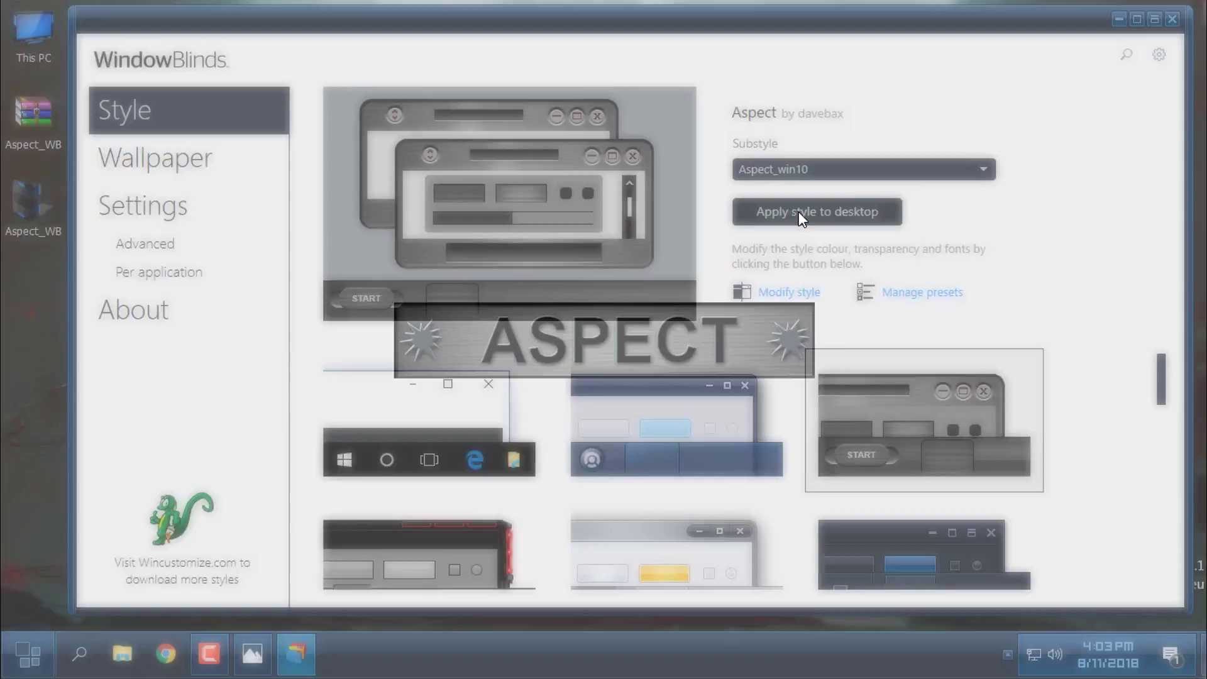
left_click(815, 211)
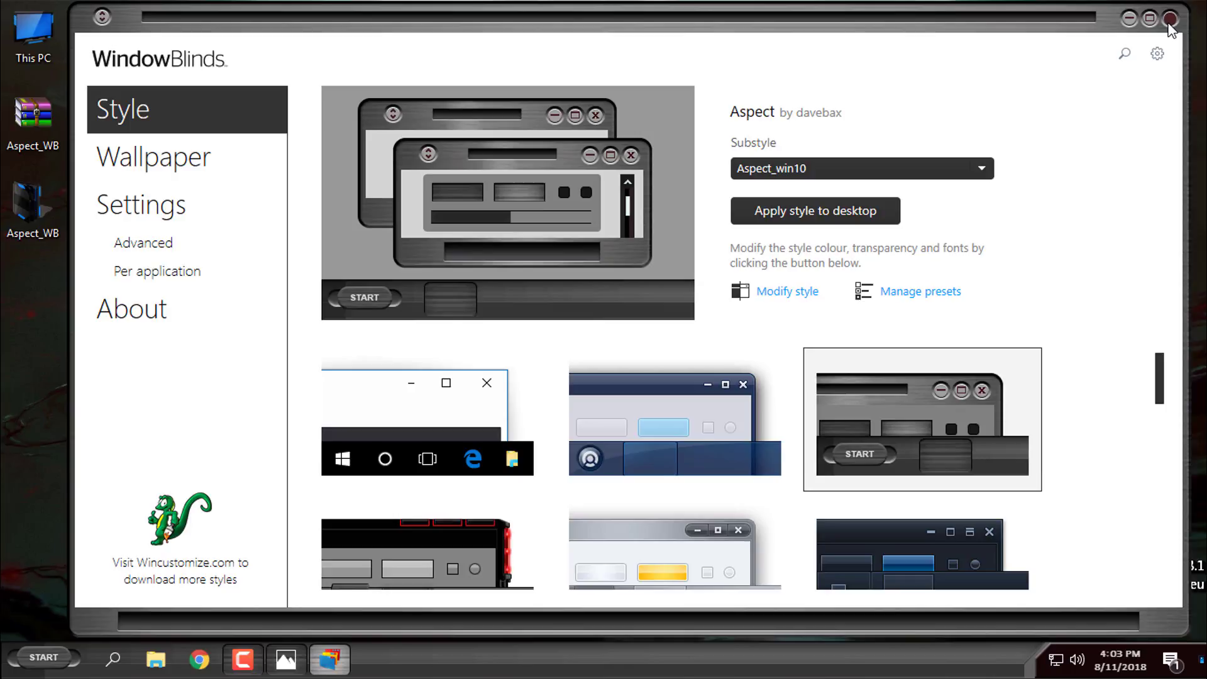
Close WindowBlinds, reopen This PC in the grey Aspect skin and show the Start menu
left_click(1170, 18)
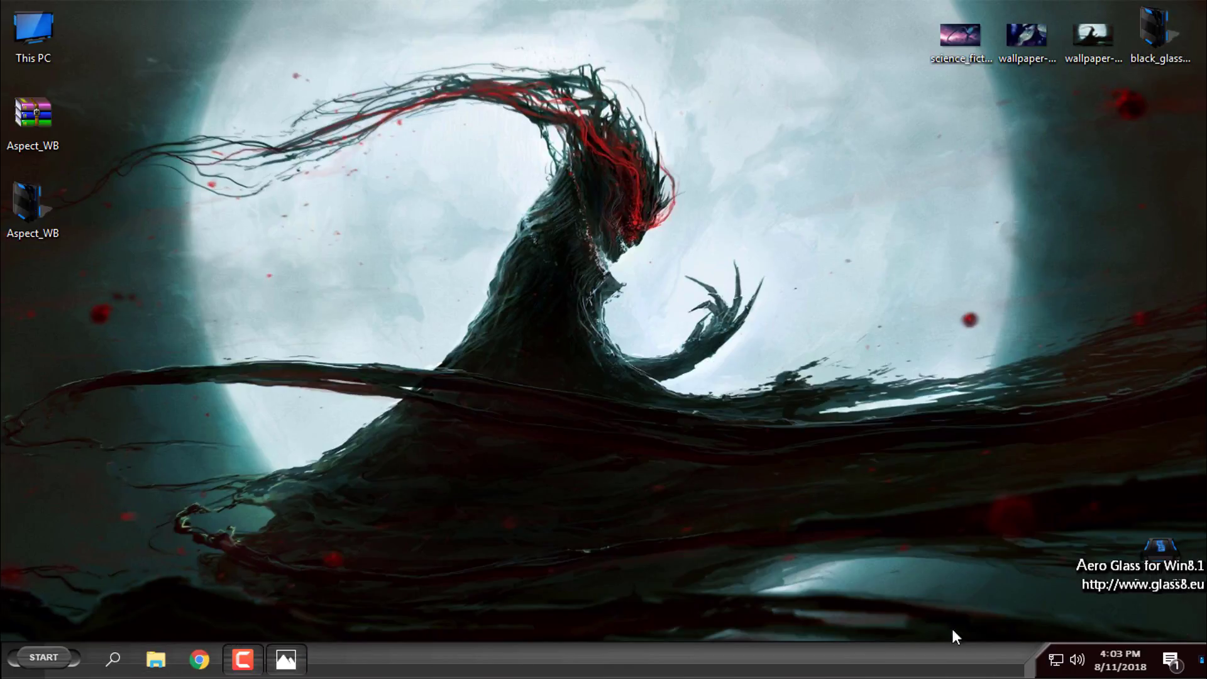
left_click(1054, 660)
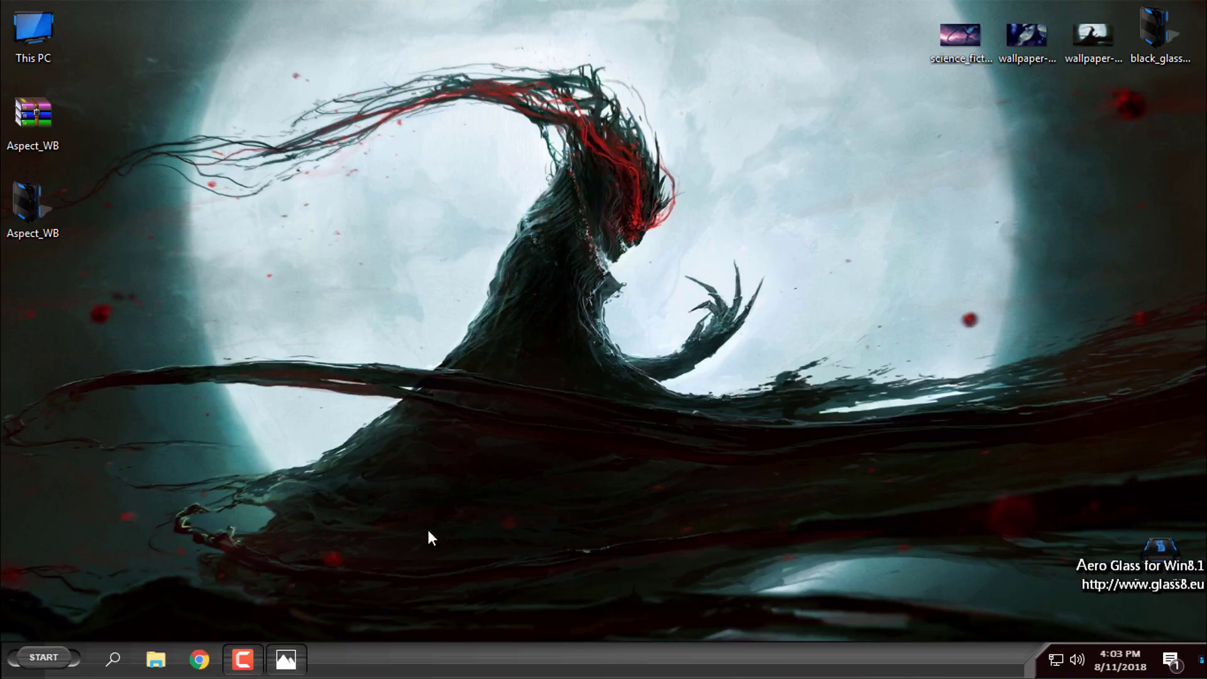
left_click(156, 658)
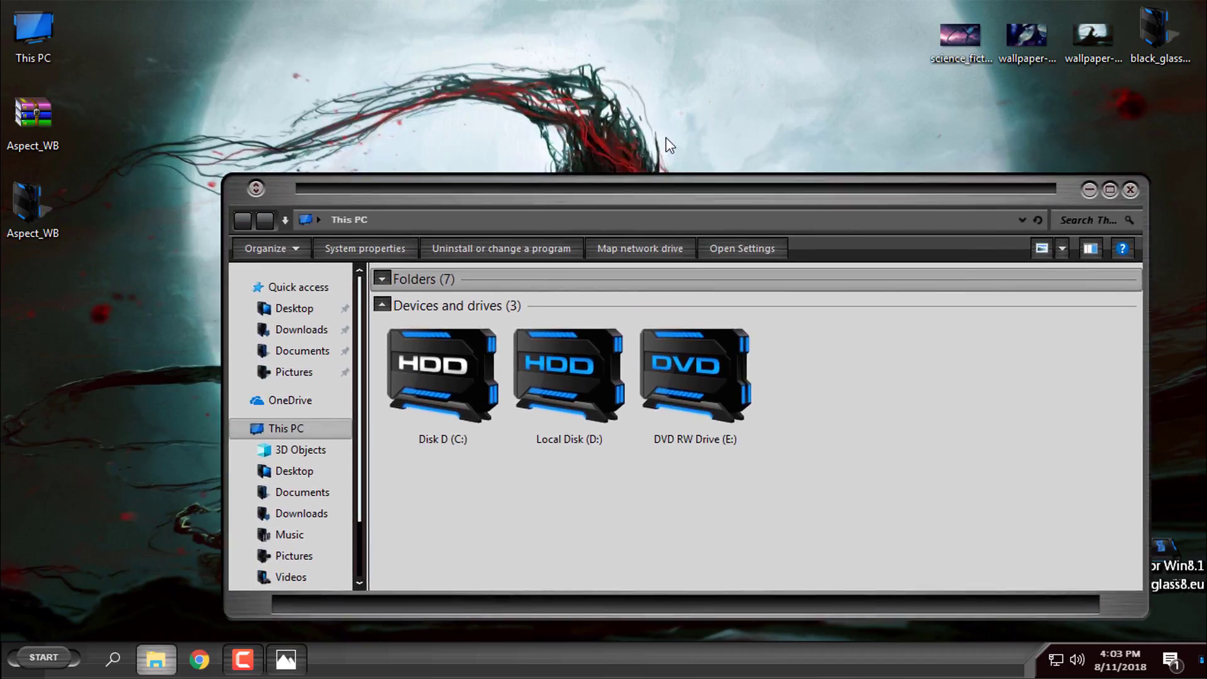
left_click(42, 656)
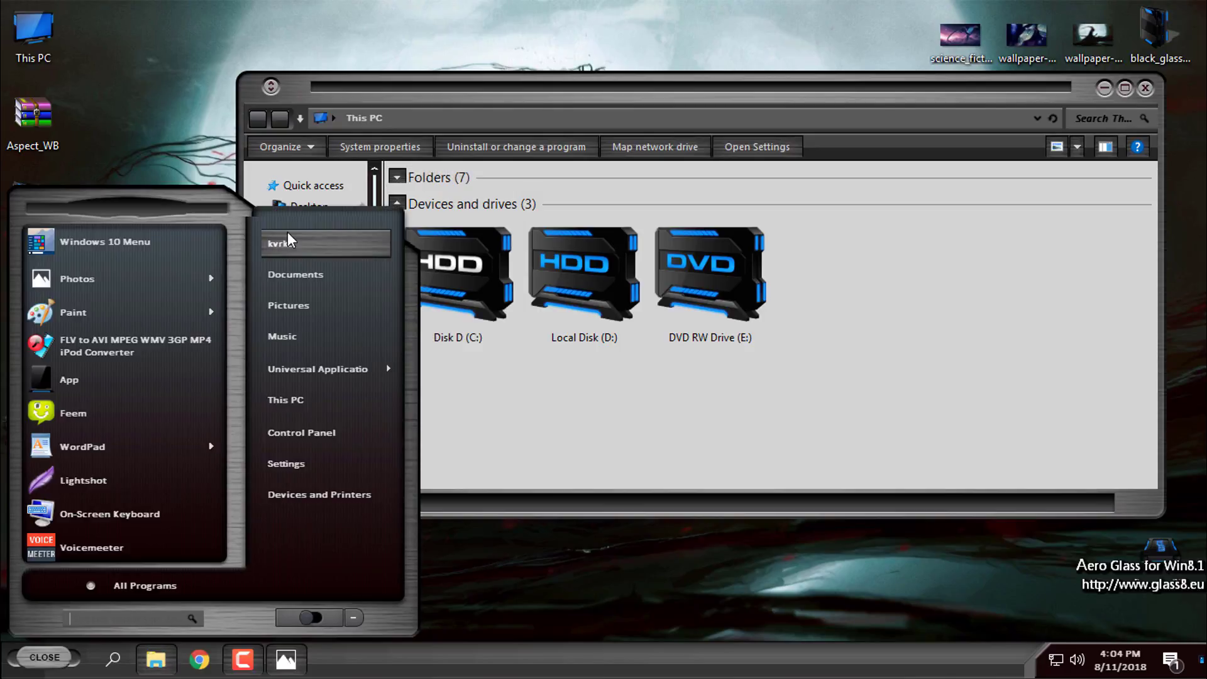